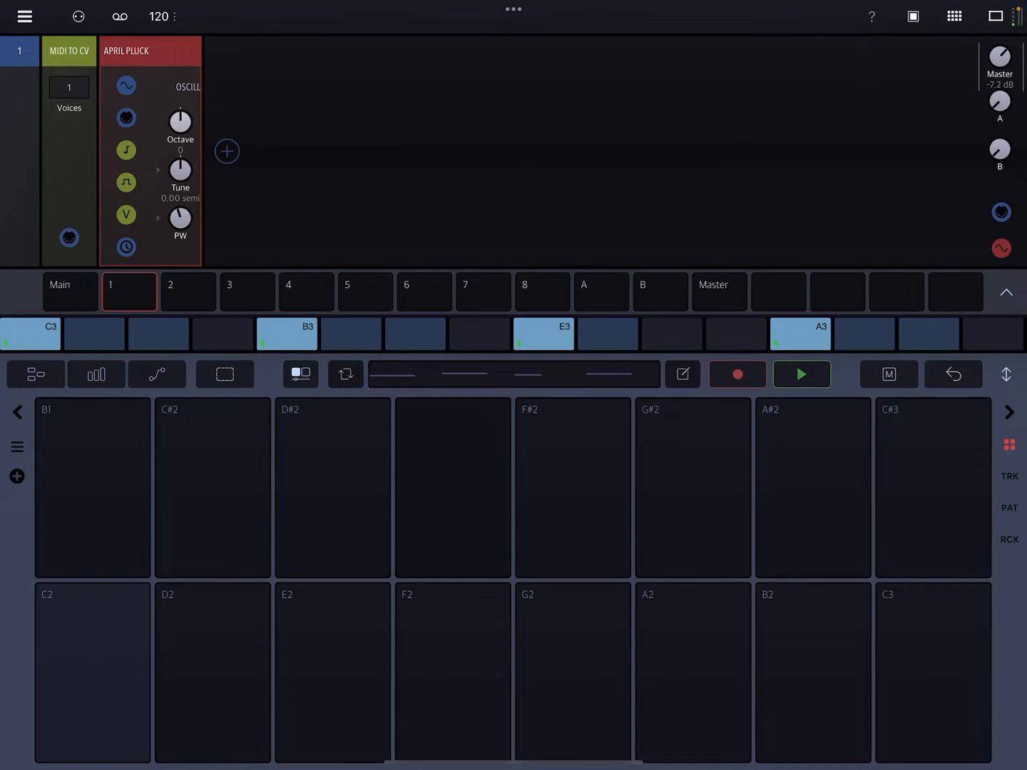
- Expand the April Pluck rack and audition it by playing C2 and another note
{"action": "left_click", "coordinate": [71, 51]}
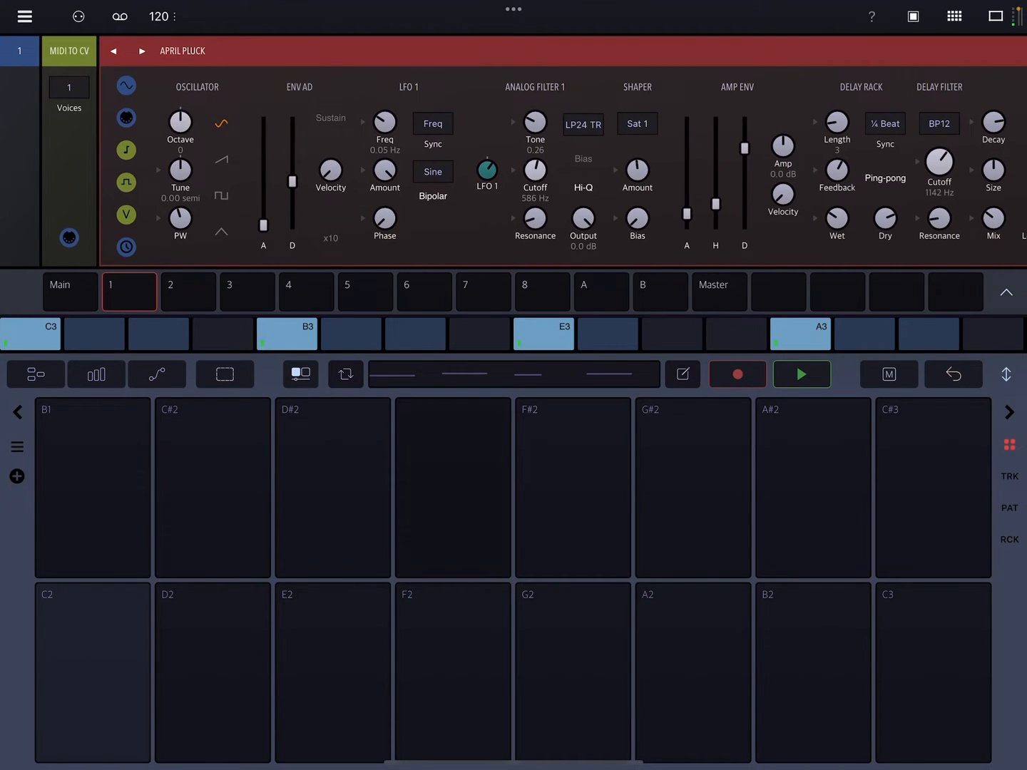
{"action": "left_click", "coordinate": [801, 374]}
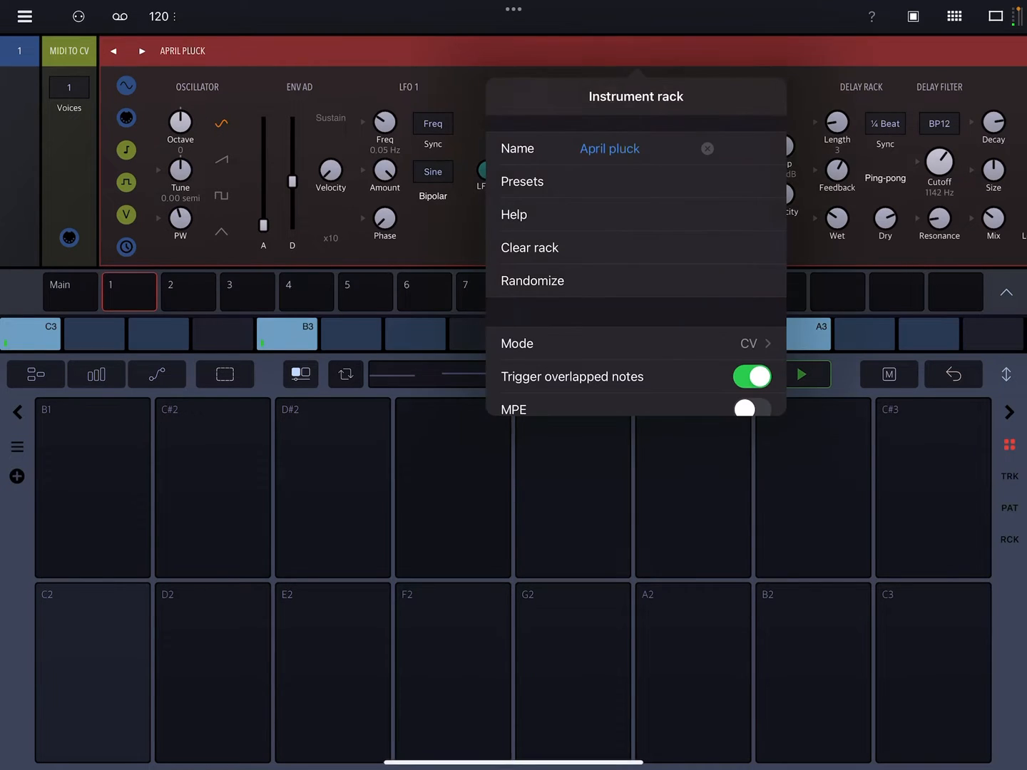
{"action": "scroll", "scroll_direction": "down", "scroll_amount": 3}
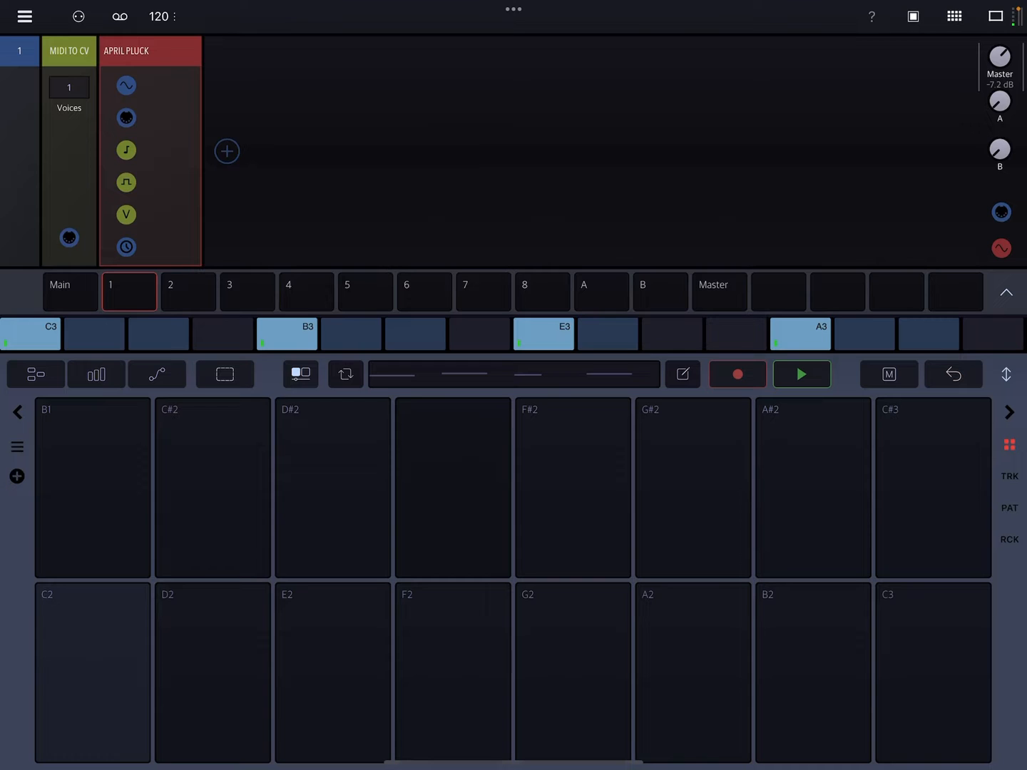
{"action": "left_click", "coordinate": [92, 679]}
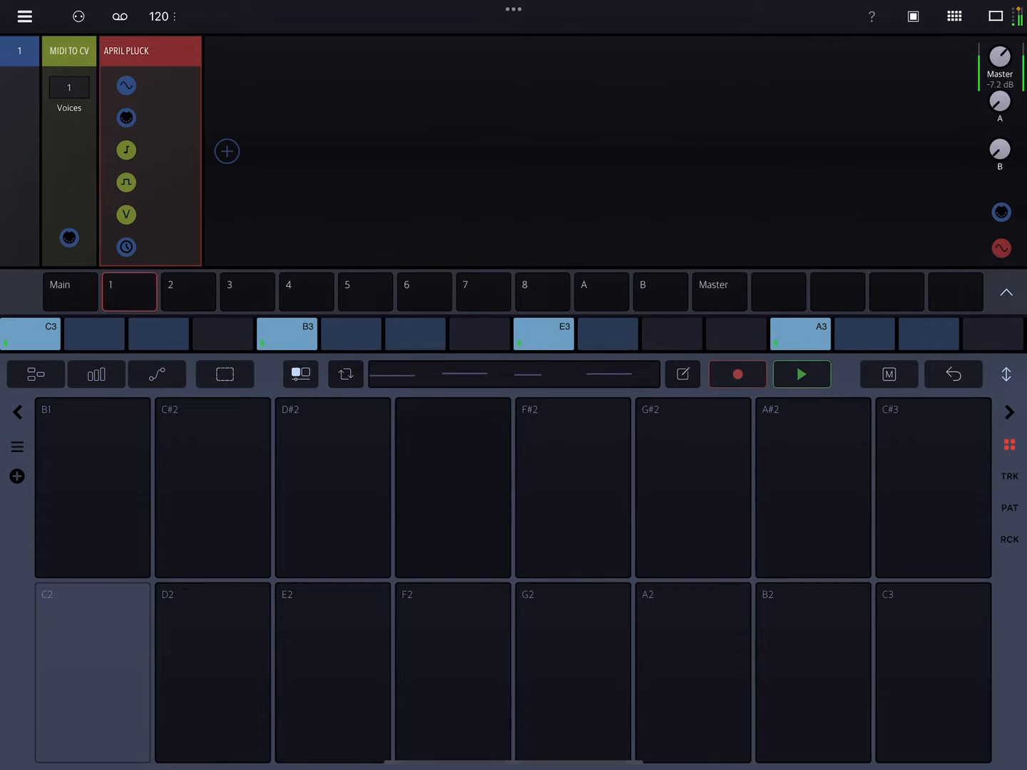
{"action": "left_click", "coordinate": [332, 687]}
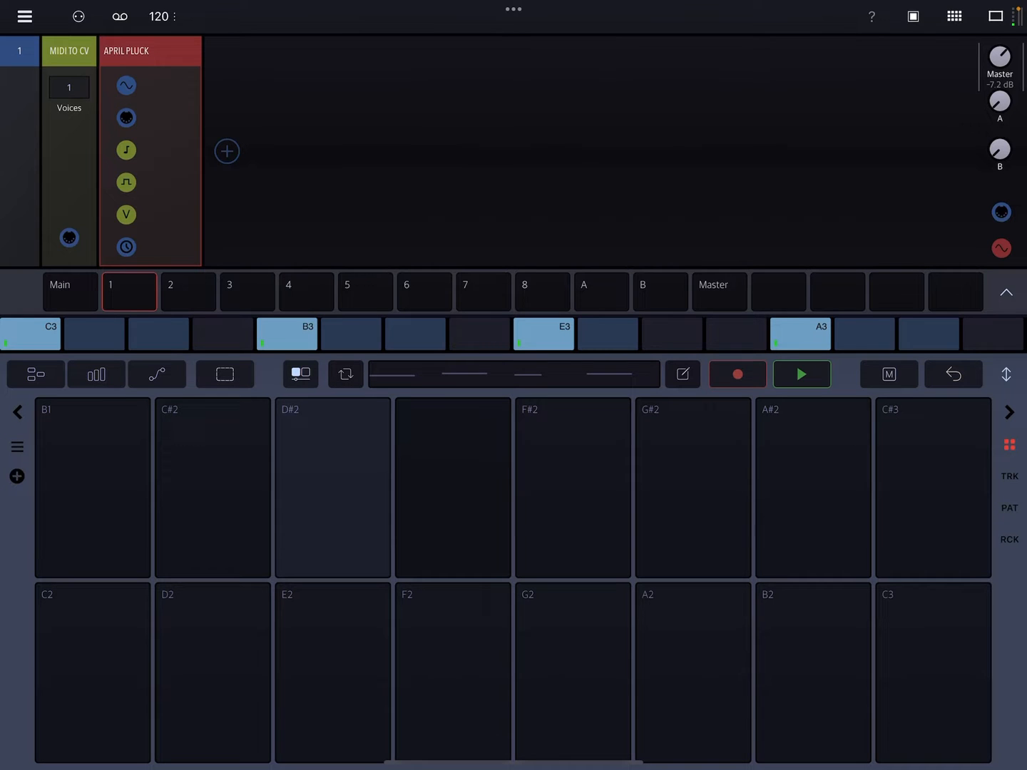
- Add Punch-in FX (searched 'Pun') to the Master track and start filling its C2 slot
{"action": "left_click", "coordinate": [719, 292]}
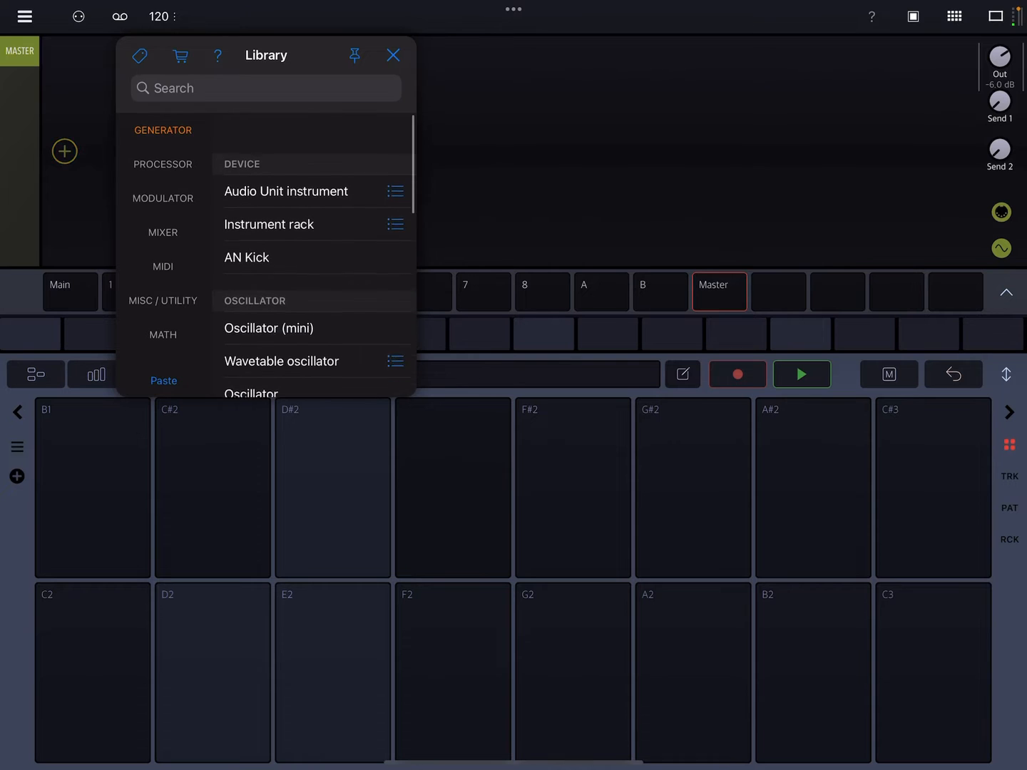
{"action": "type", "text": "Pun"}
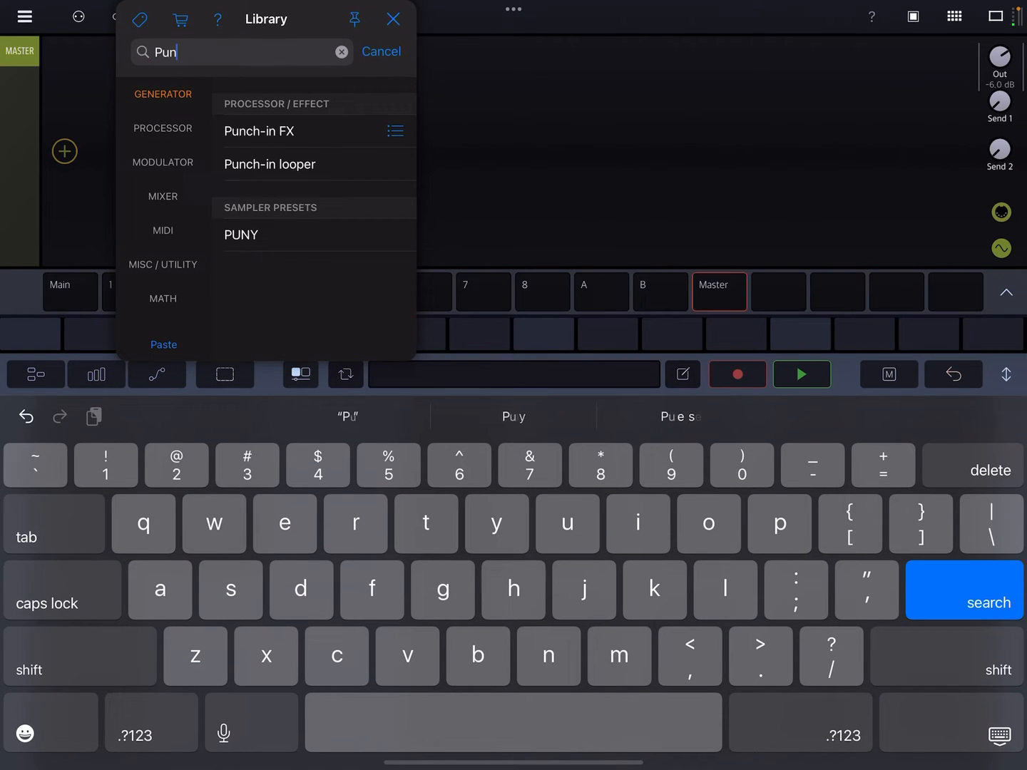
{"action": "left_click", "coordinate": [260, 131]}
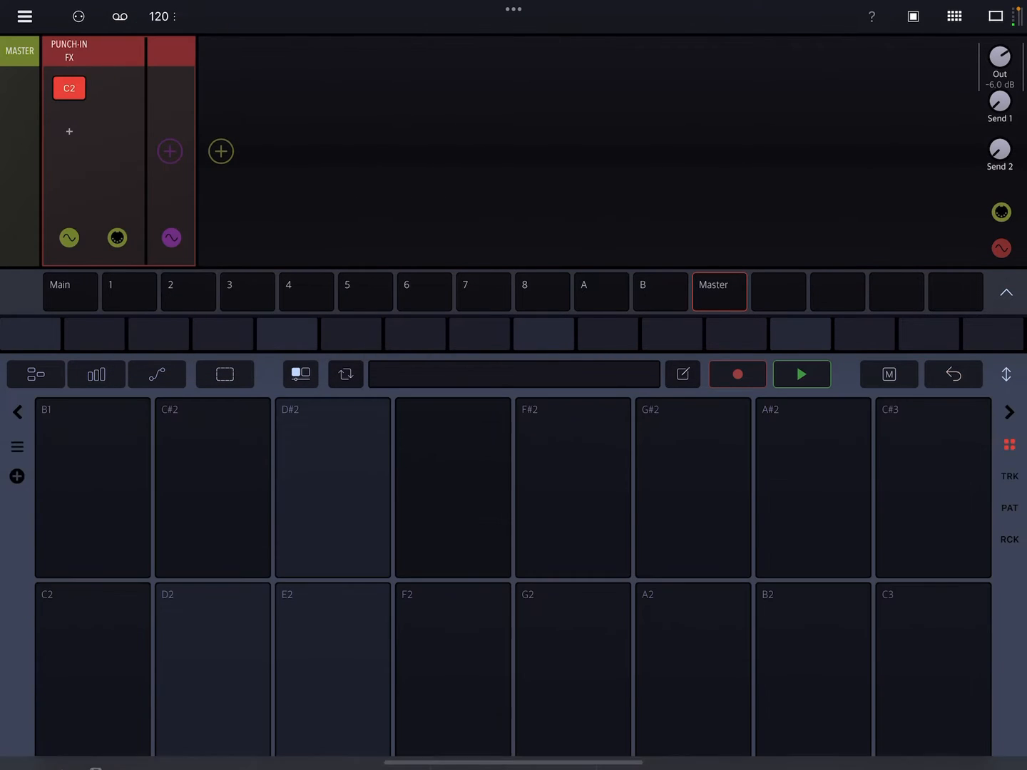
{"action": "left_click", "coordinate": [91, 677]}
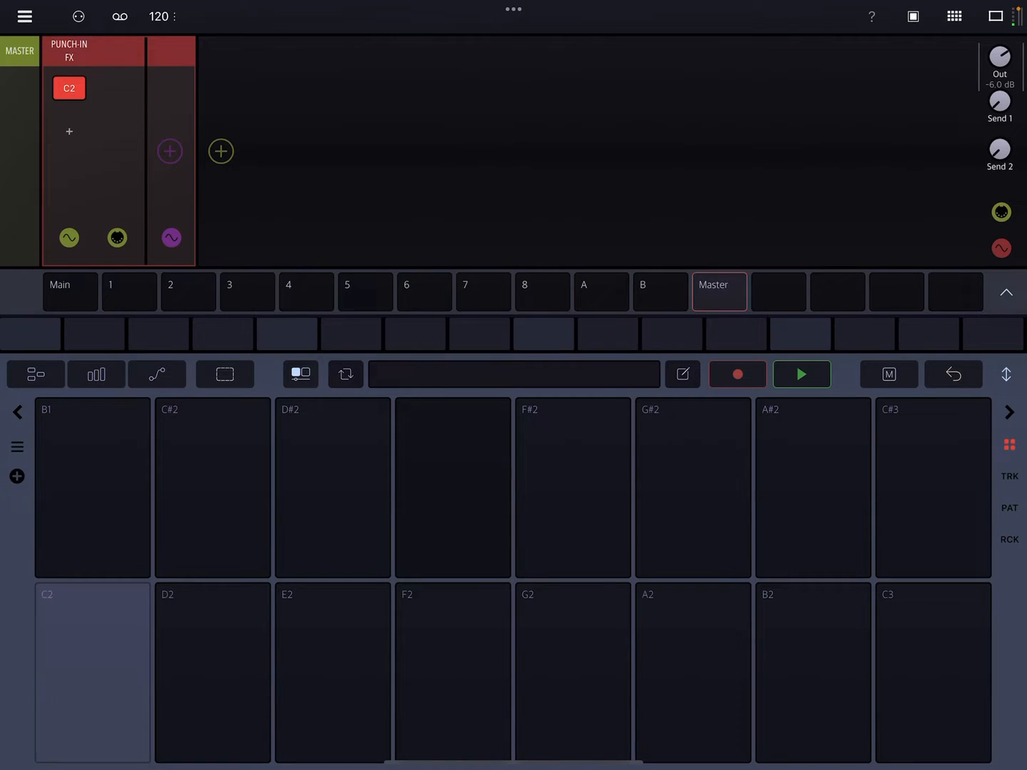
{"action": "left_click", "coordinate": [169, 151]}
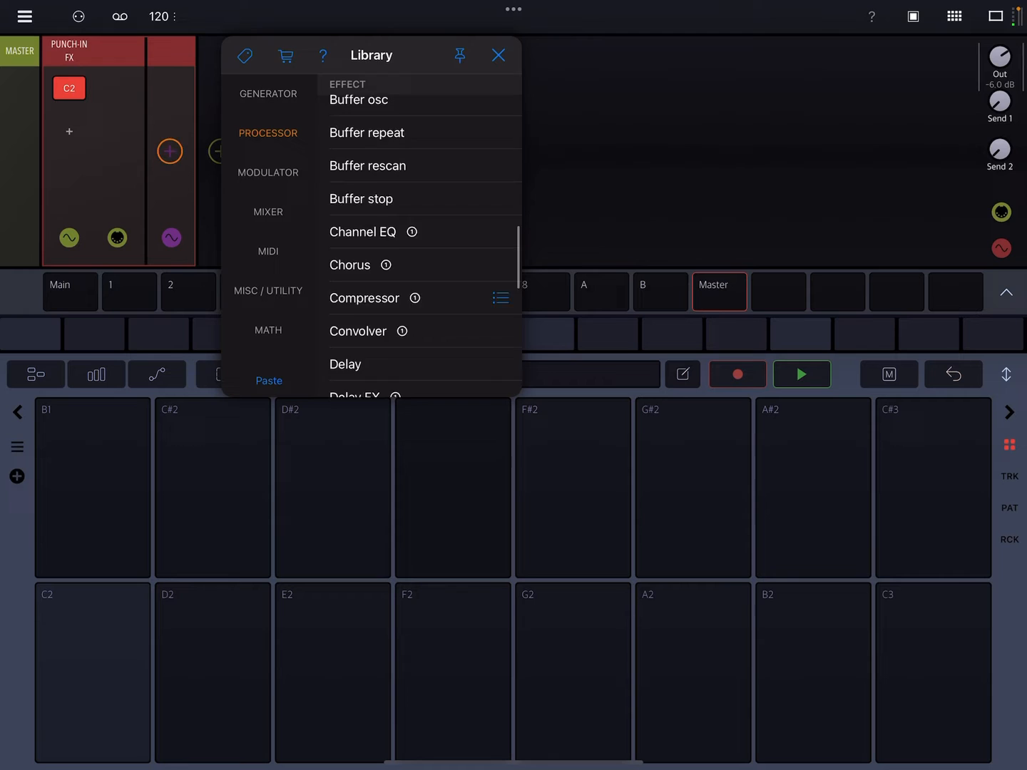
{"action": "left_click", "coordinate": [345, 364]}
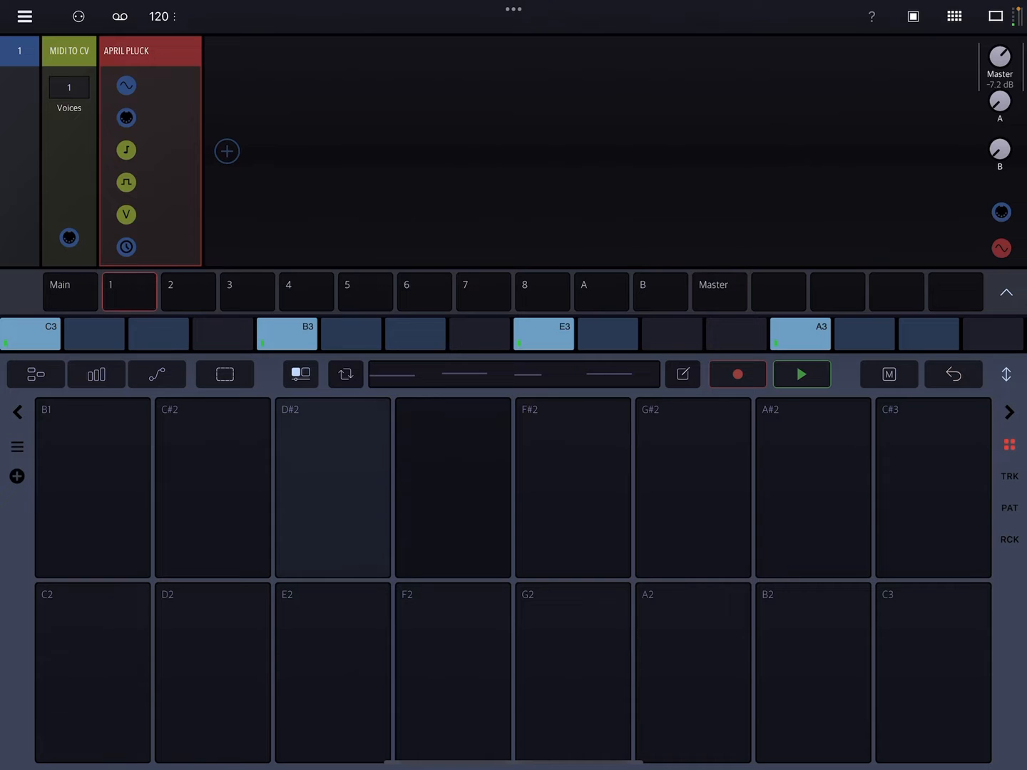
- Start playback, select the Master track and add a C#2 slot to Punch-in FX
{"action": "left_click", "coordinate": [801, 375]}
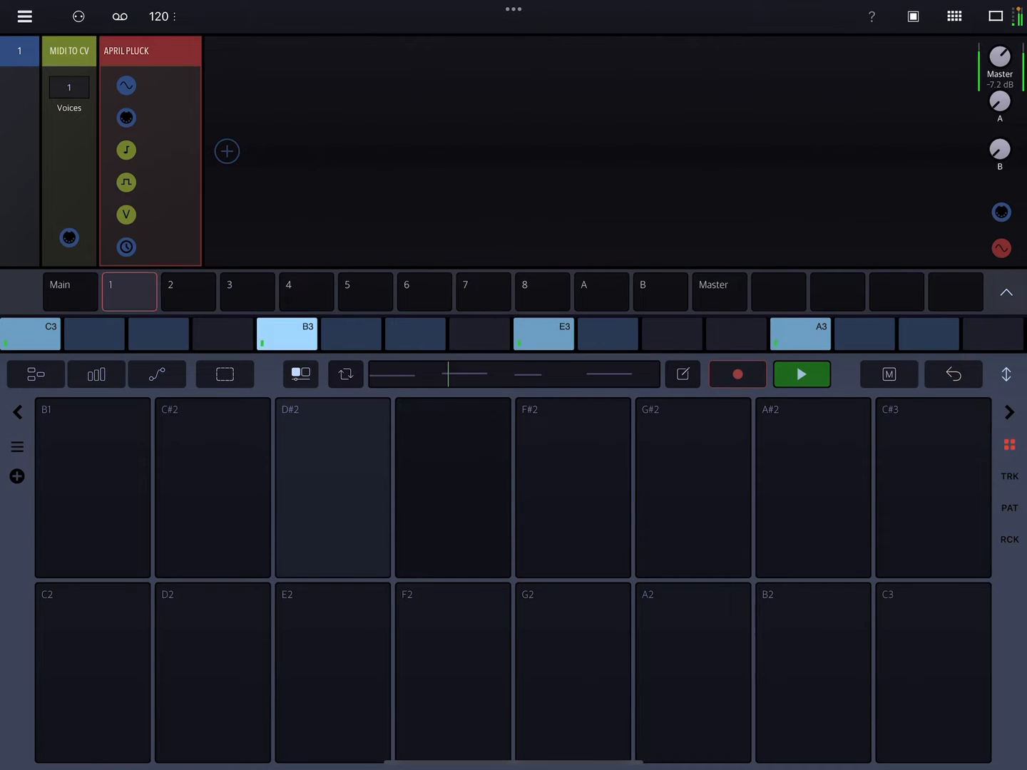
{"action": "left_click", "coordinate": [719, 292]}
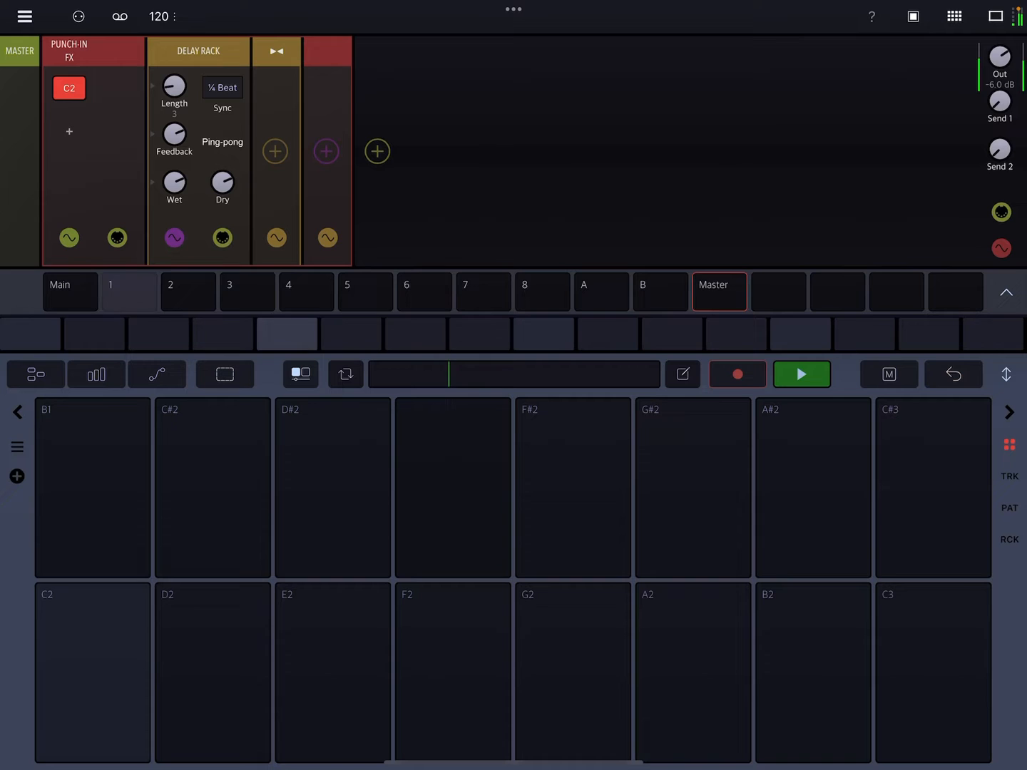
{"action": "left_click", "coordinate": [92, 680]}
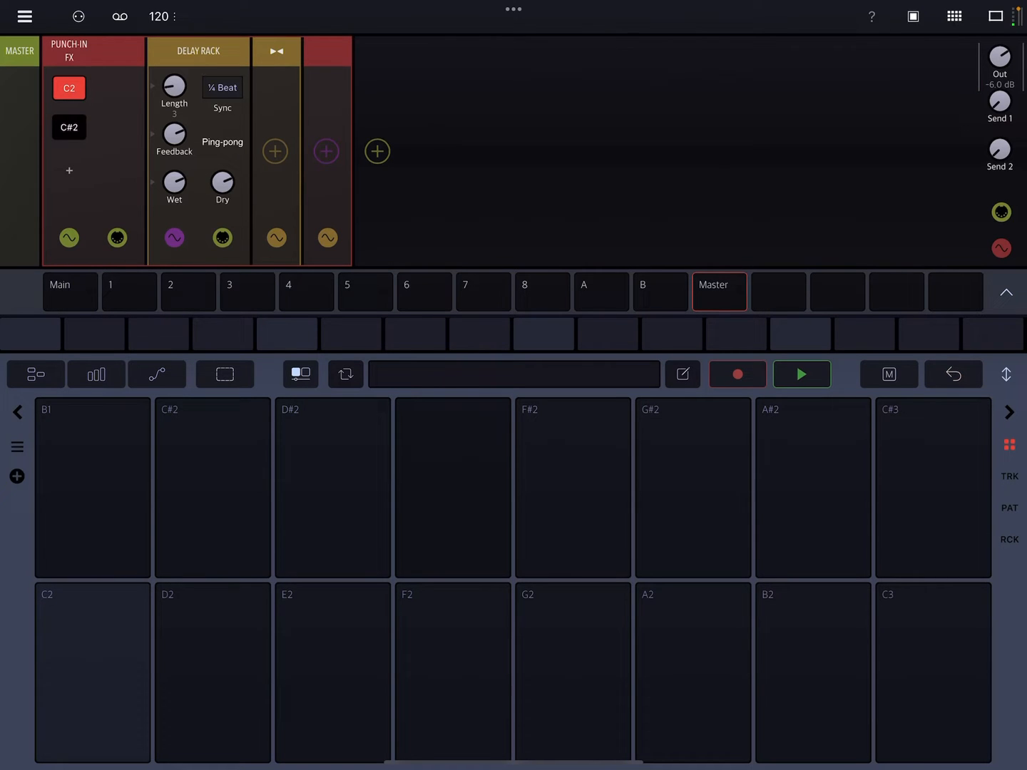
- Load a delay rack, LFO and analog filter into C#2, then trigger the C#2 pad
{"action": "left_click", "coordinate": [275, 150]}
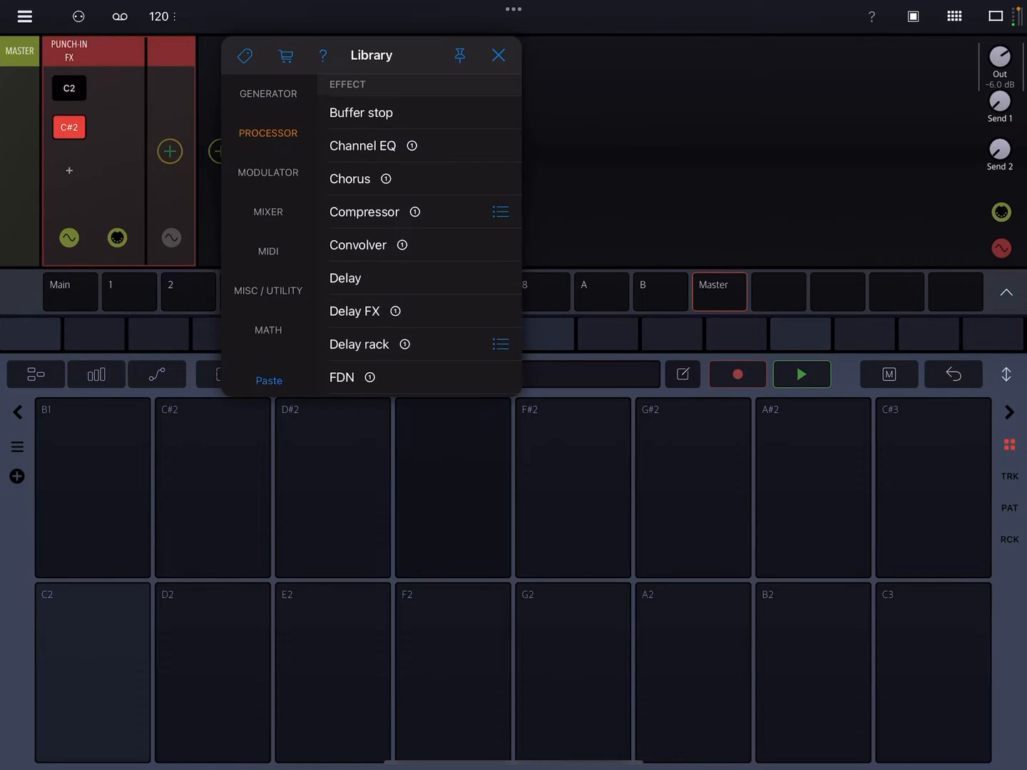
{"action": "left_click", "coordinate": [358, 344]}
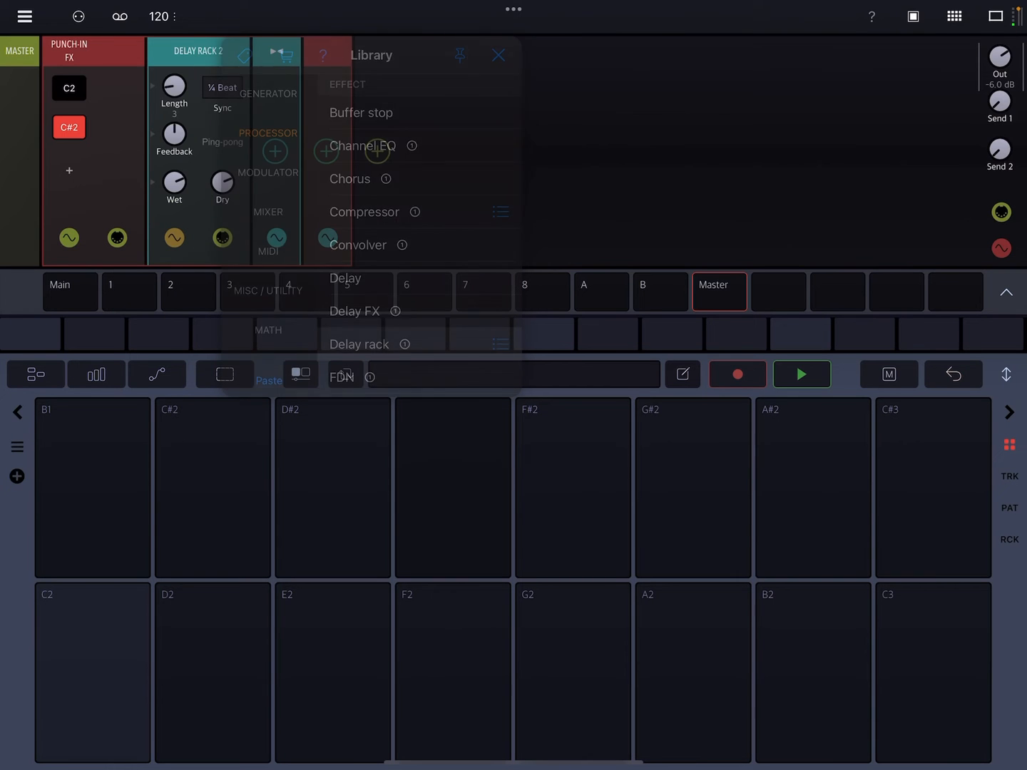
{"action": "left_click", "coordinate": [498, 55]}
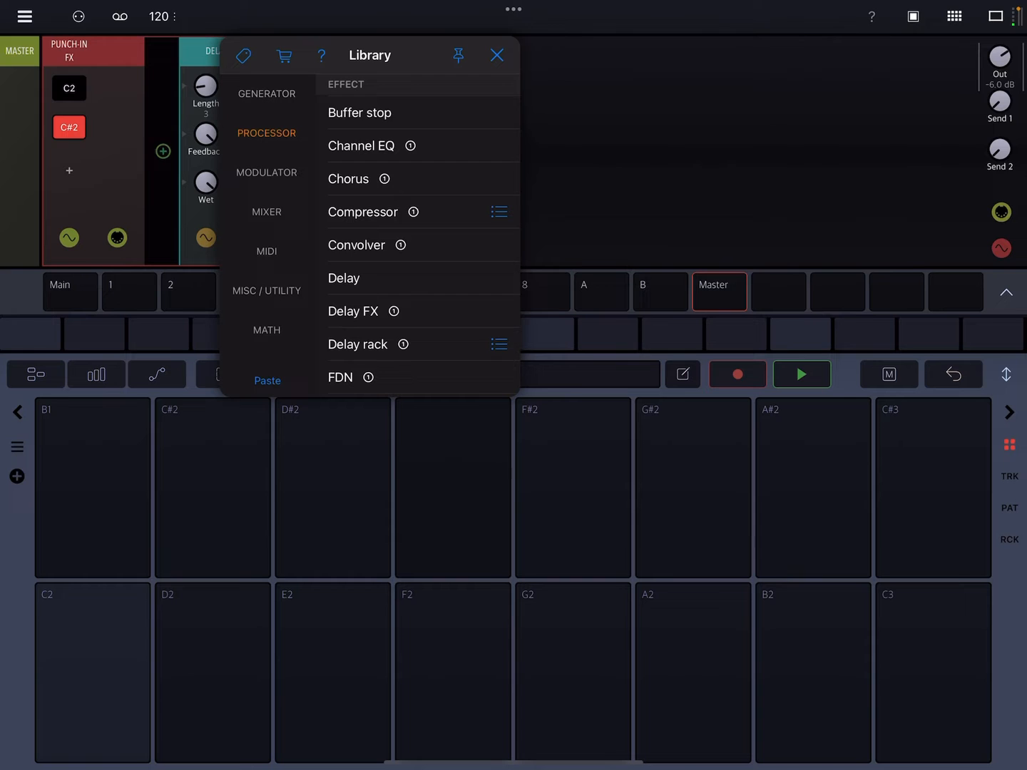
{"action": "scroll", "scroll_direction": "down", "scroll_amount": 3}
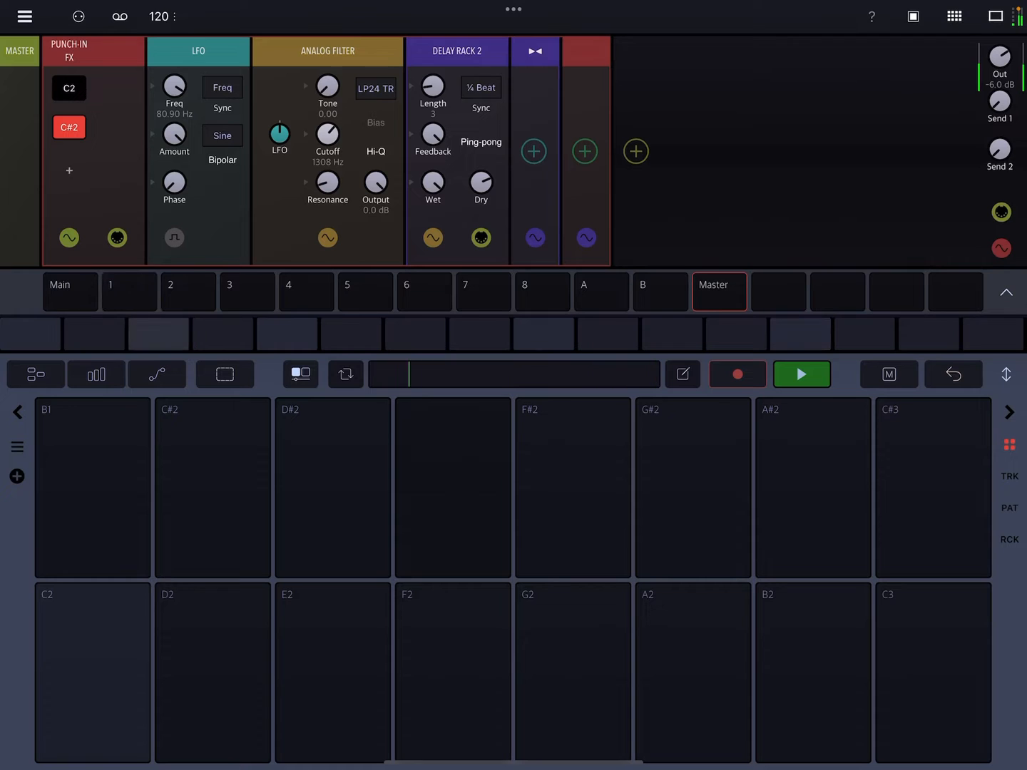
{"action": "left_click", "coordinate": [212, 488]}
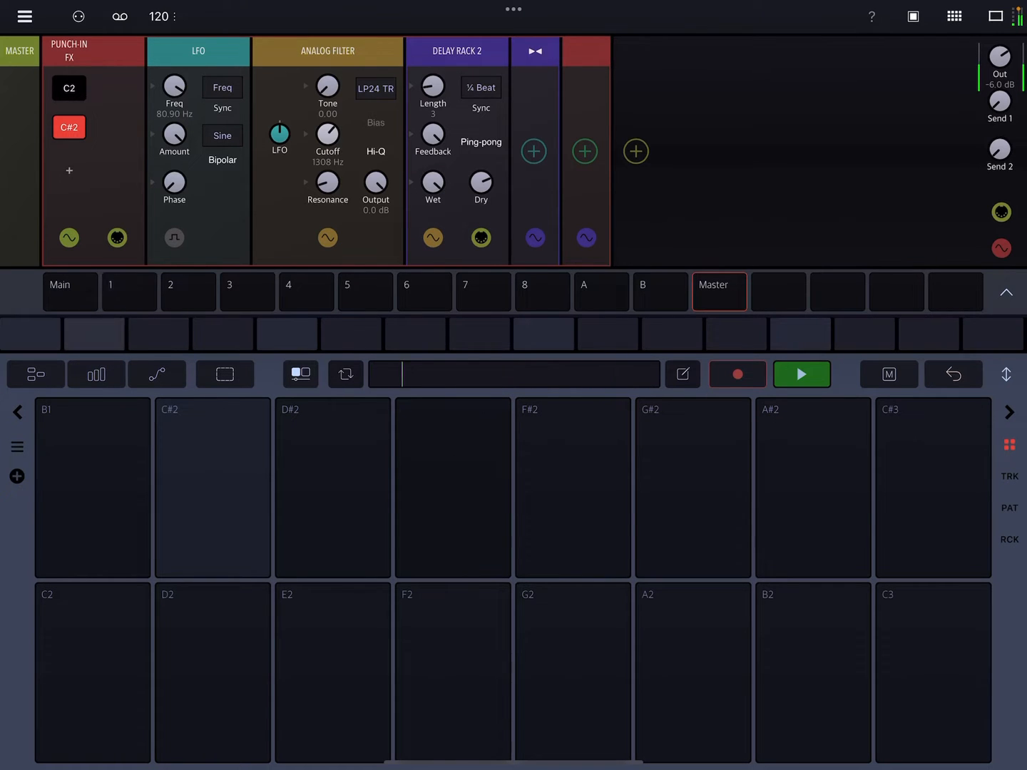
- Append AUPeakLimiter (searched 'Limi') after Delay Rack 2 and test the C#2 pad
{"action": "left_click", "coordinate": [636, 151]}
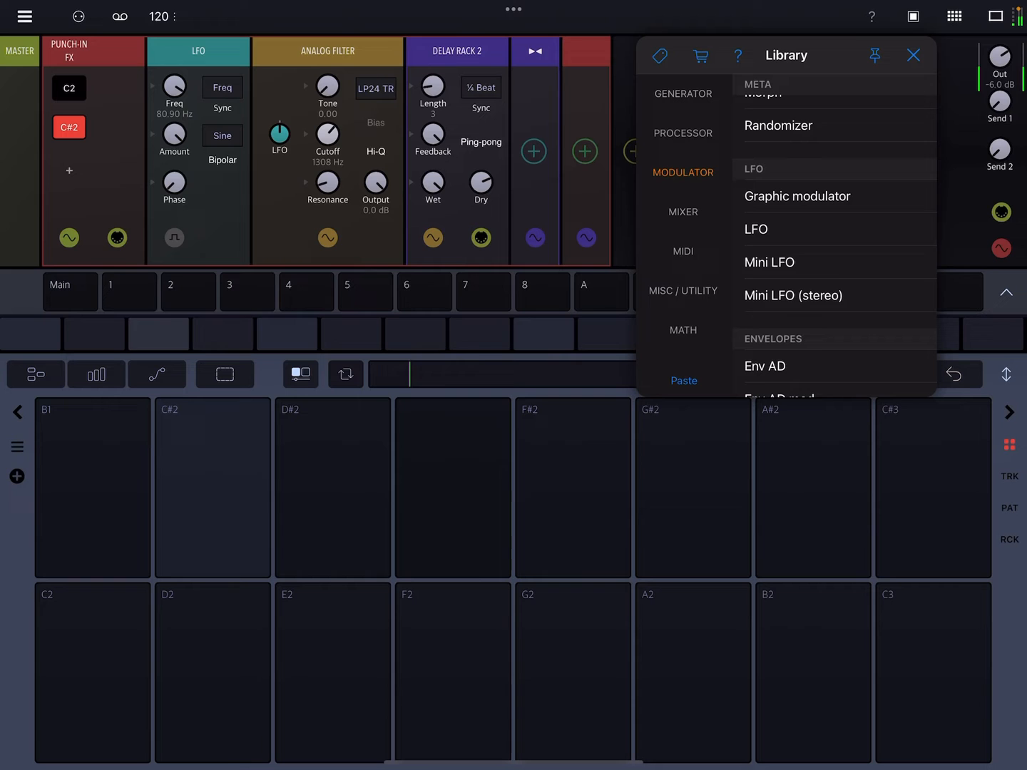
{"action": "scroll", "scroll_direction": "down", "scroll_amount": 3}
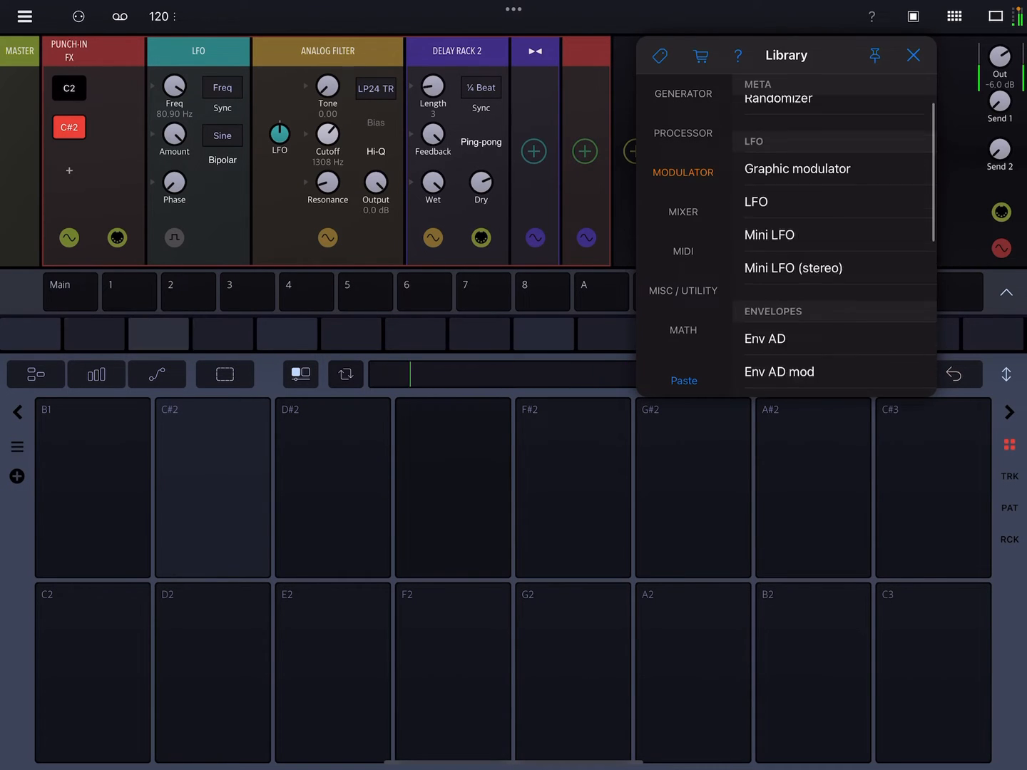
{"action": "left_click", "coordinate": [761, 51]}
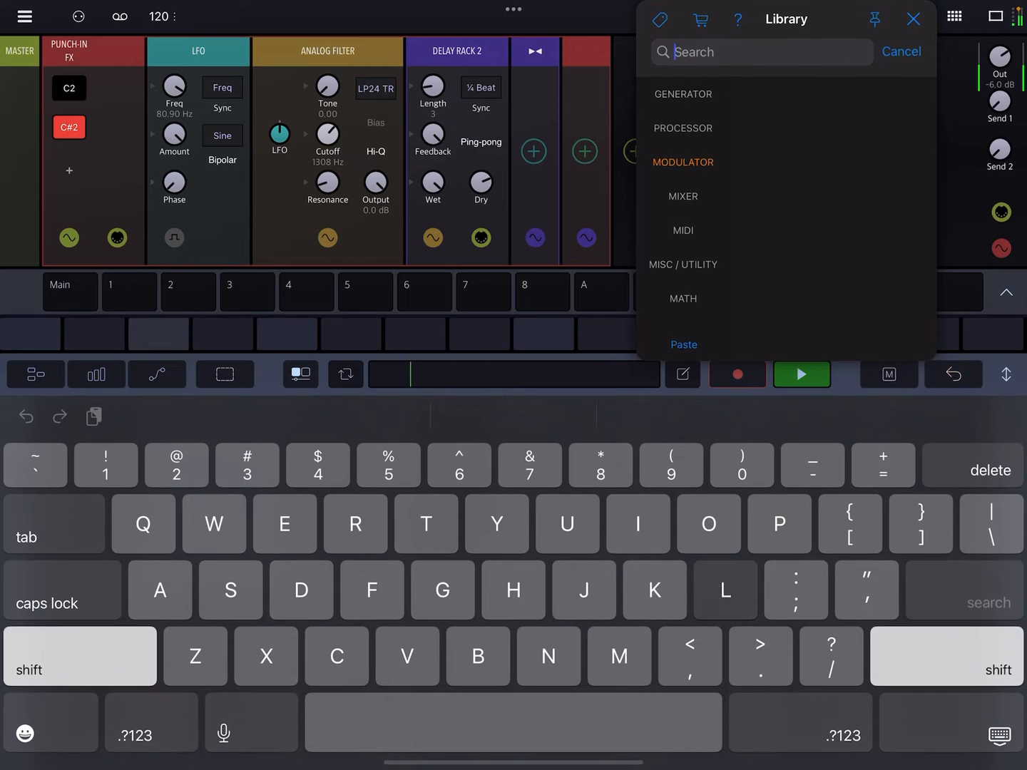
{"action": "type", "text": "Limi"}
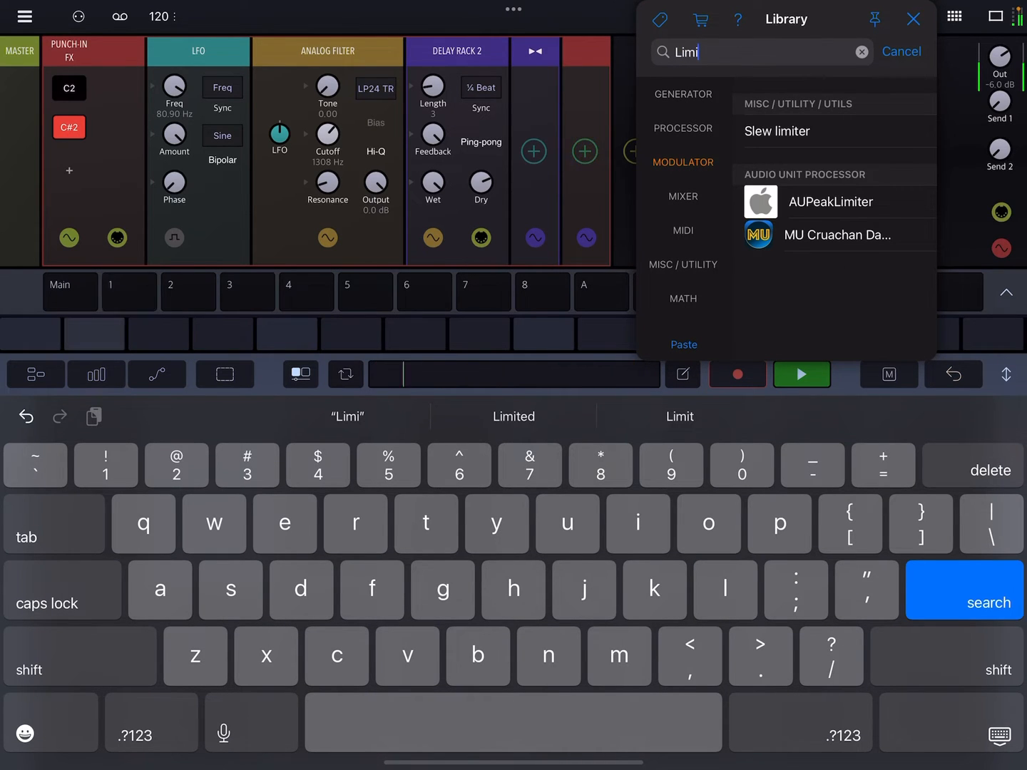
{"action": "left_click", "coordinate": [830, 201]}
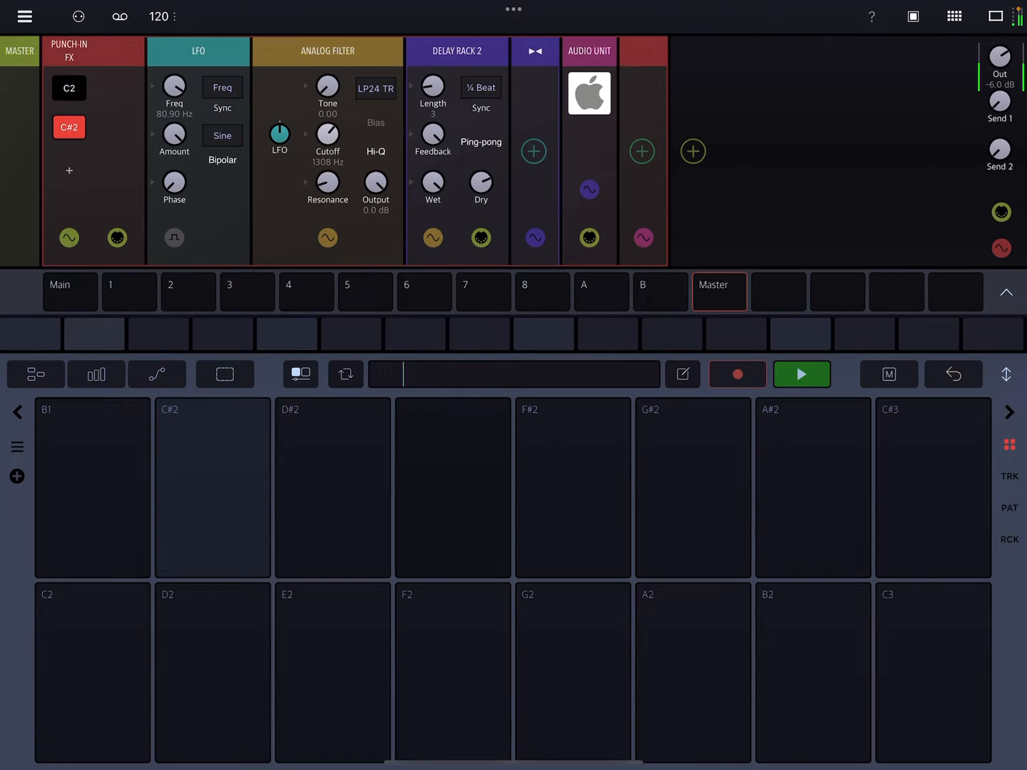
{"action": "left_click", "coordinate": [212, 487]}
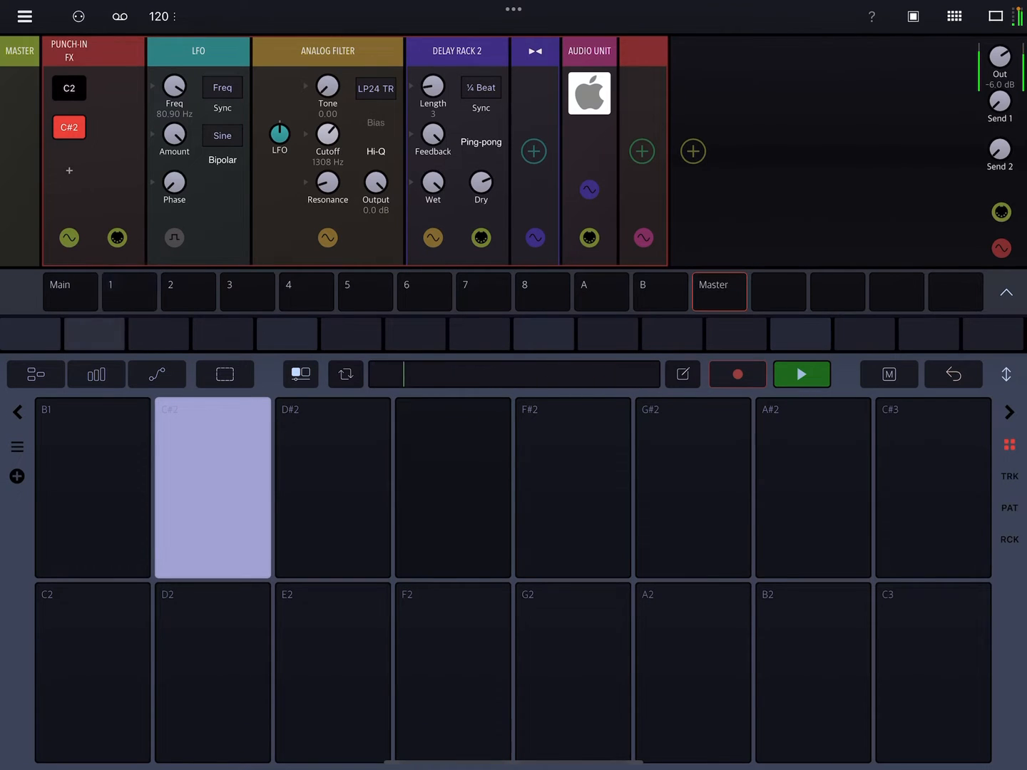
{"action": "left_click", "coordinate": [589, 93]}
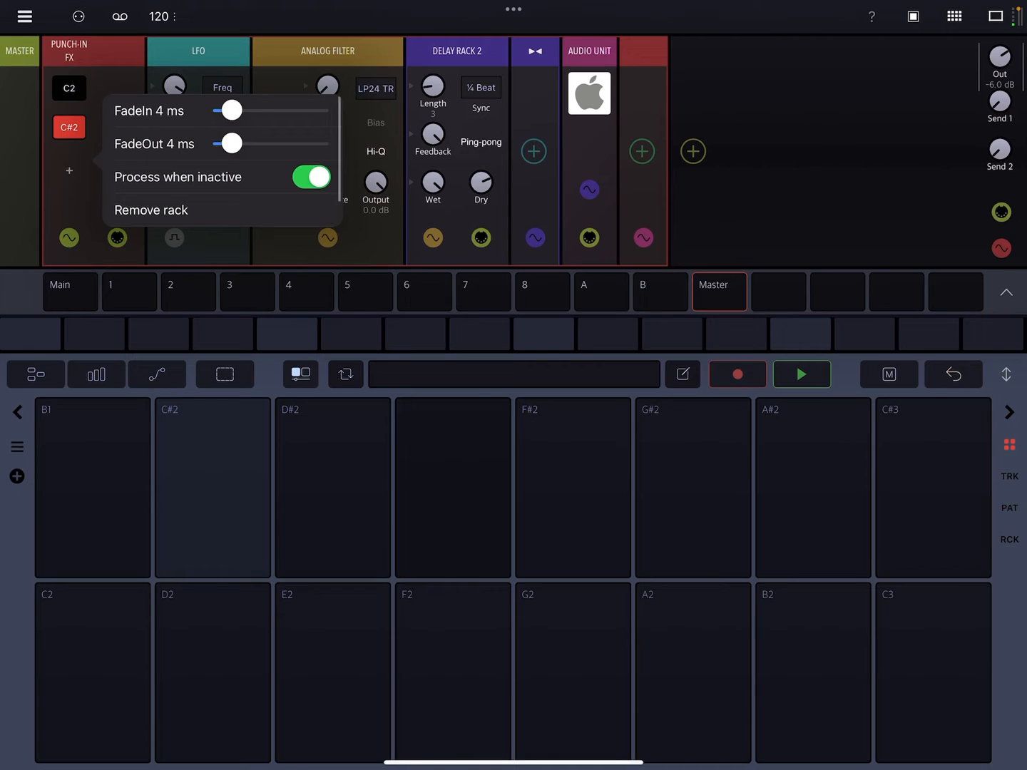
- Raise fade-in to 454 ms, lengthen fade-out, then show the C2 layer
{"action": "left_click_drag", "start_coordinate": [230, 110], "coordinate": [266, 110]}
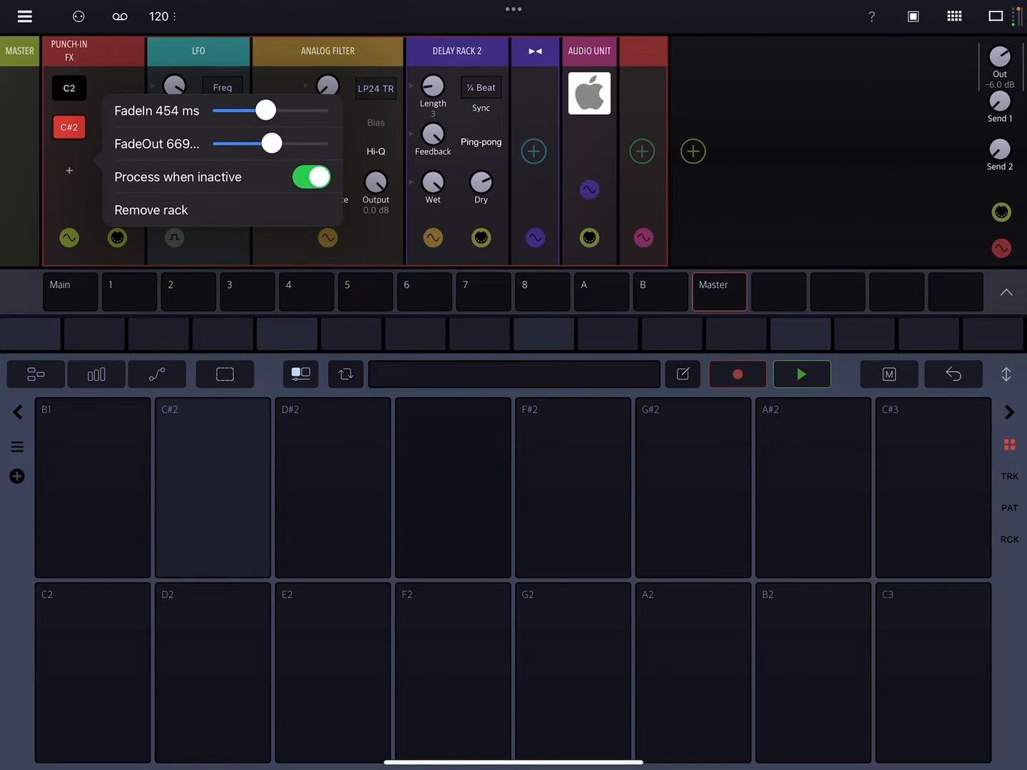
{"action": "left_click_drag", "start_coordinate": [269, 143], "coordinate": [302, 143]}
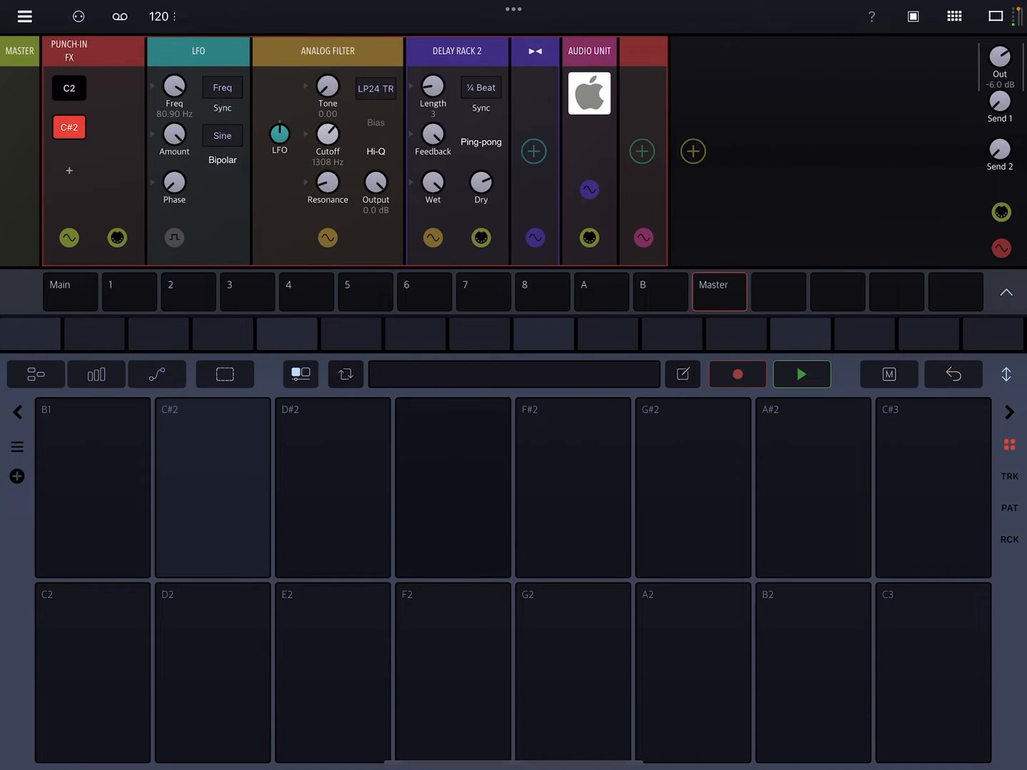
{"action": "left_click", "coordinate": [199, 51]}
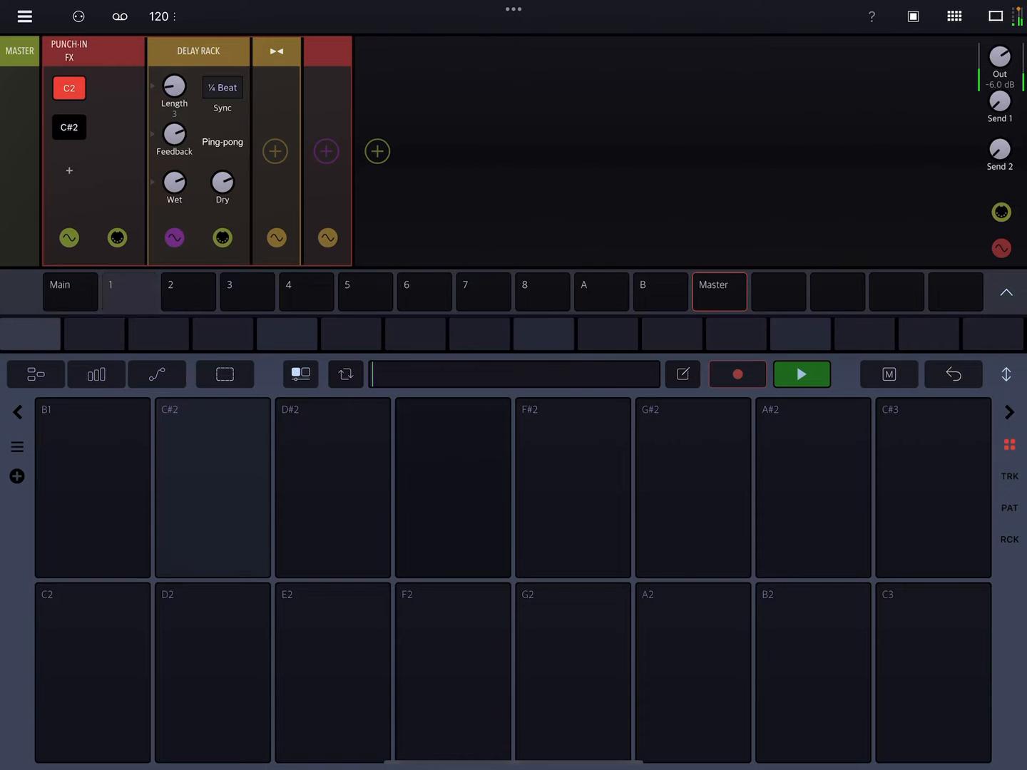
- Switch the Punch-in FX rack to its C#2 layer
{"action": "left_click", "coordinate": [93, 673]}
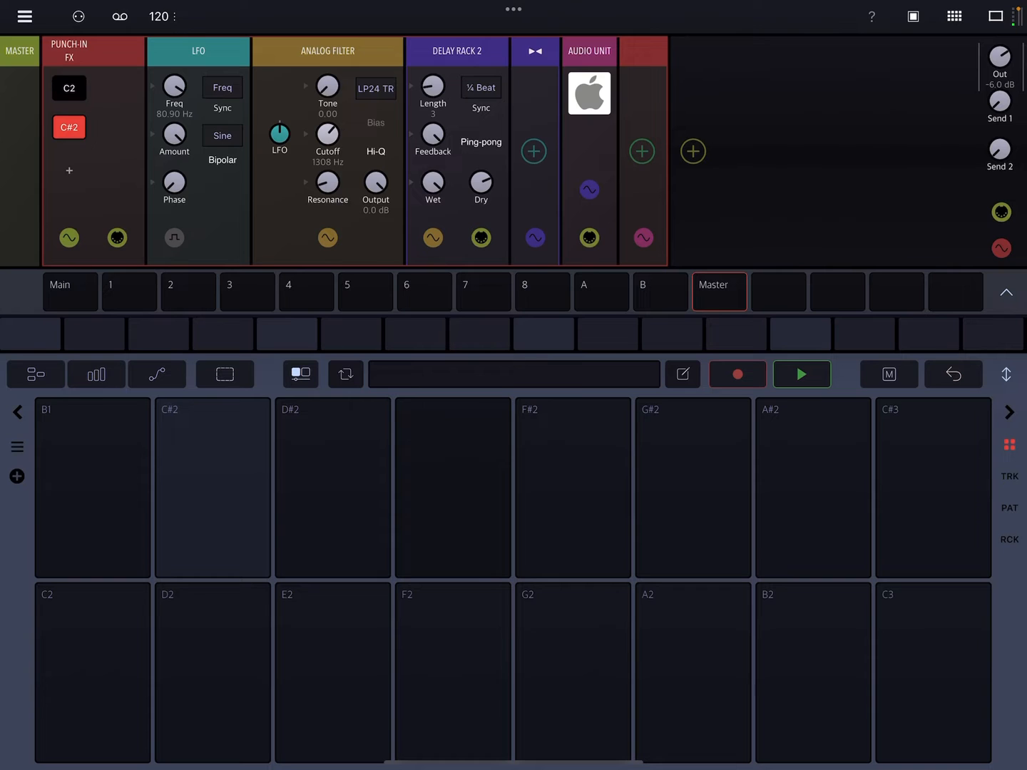
- Save the Punch-in FX rack as a preset, typing the name 'Samp'
{"action": "left_click", "coordinate": [81, 50]}
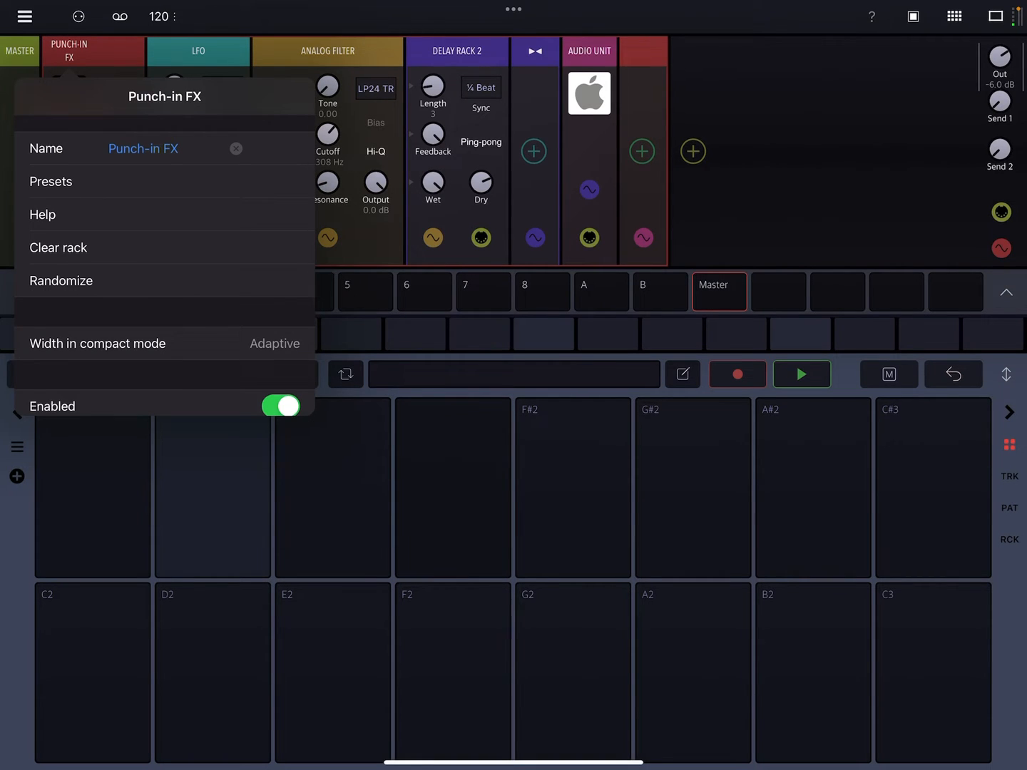
{"action": "left_click", "coordinate": [51, 181]}
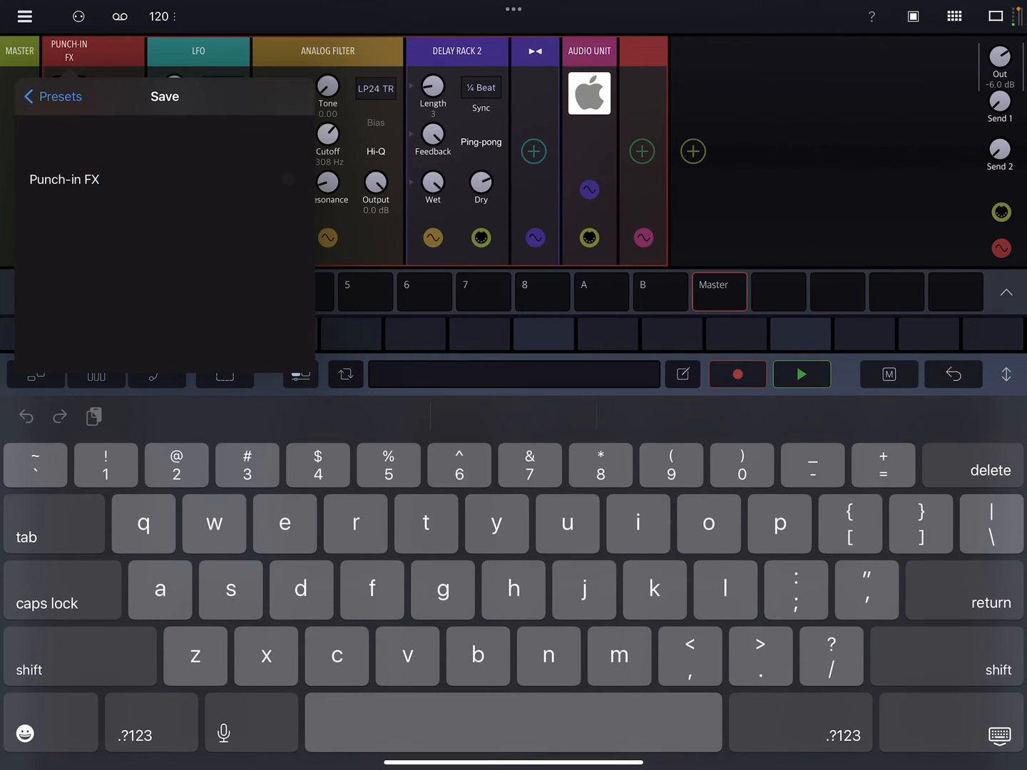
{"action": "type", "text": "Samp"}
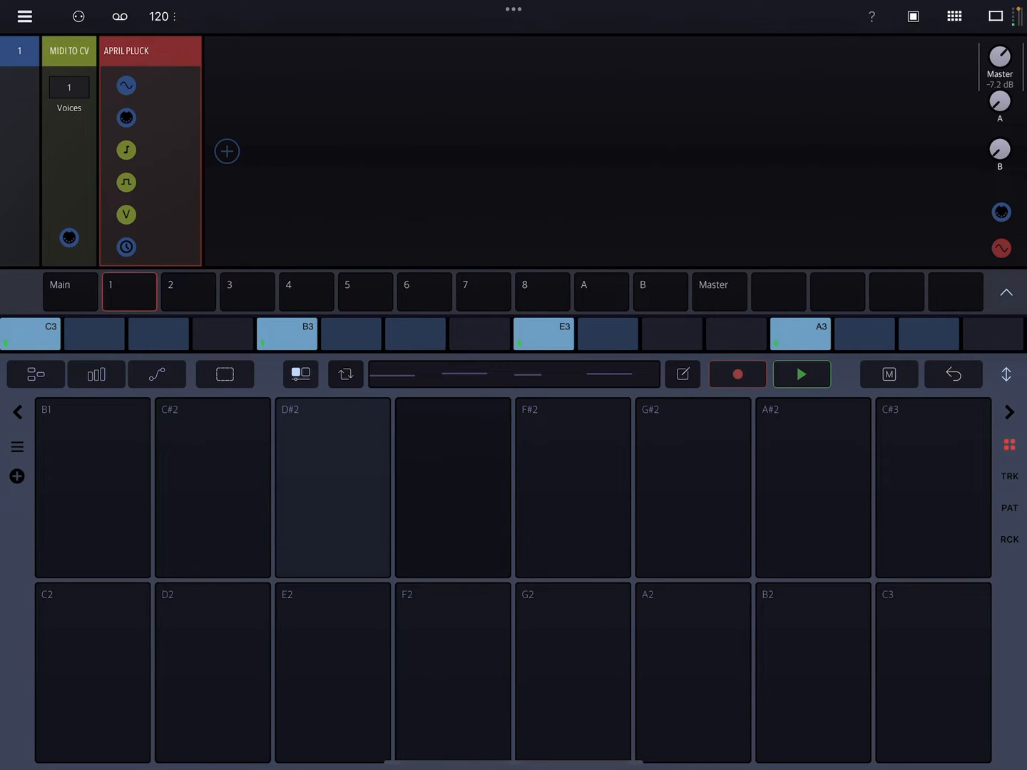
- Add an Audio output module to track 1 set to output 2, then select track 2
{"action": "left_click", "coordinate": [227, 151]}
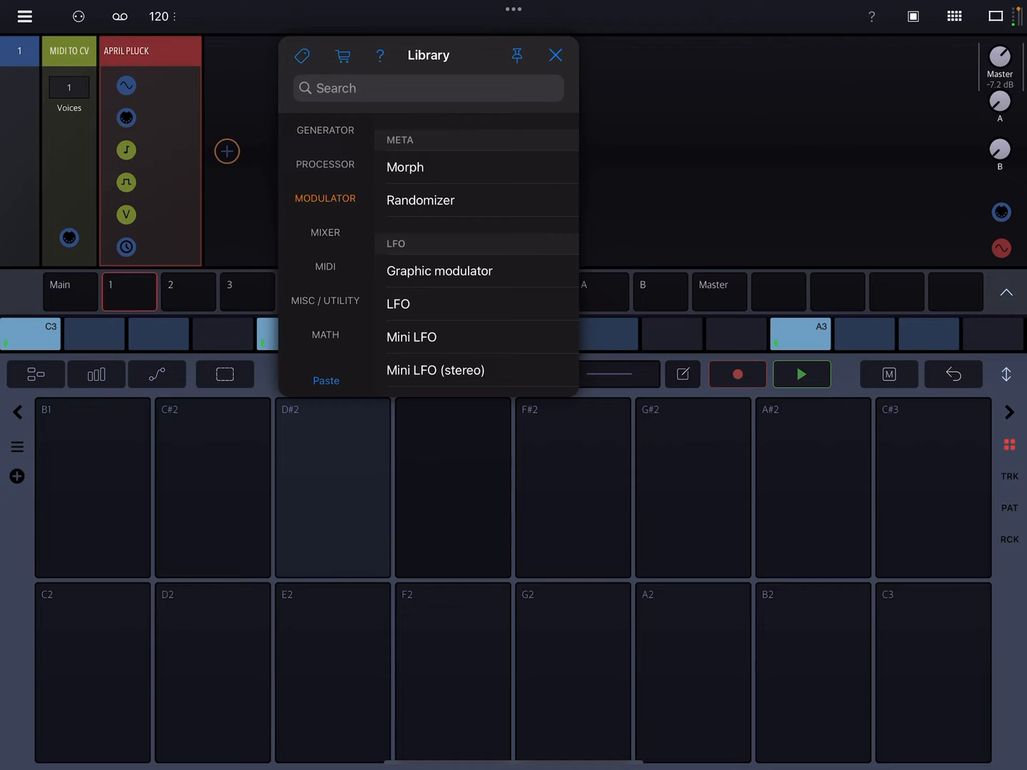
{"action": "left_click", "coordinate": [325, 301]}
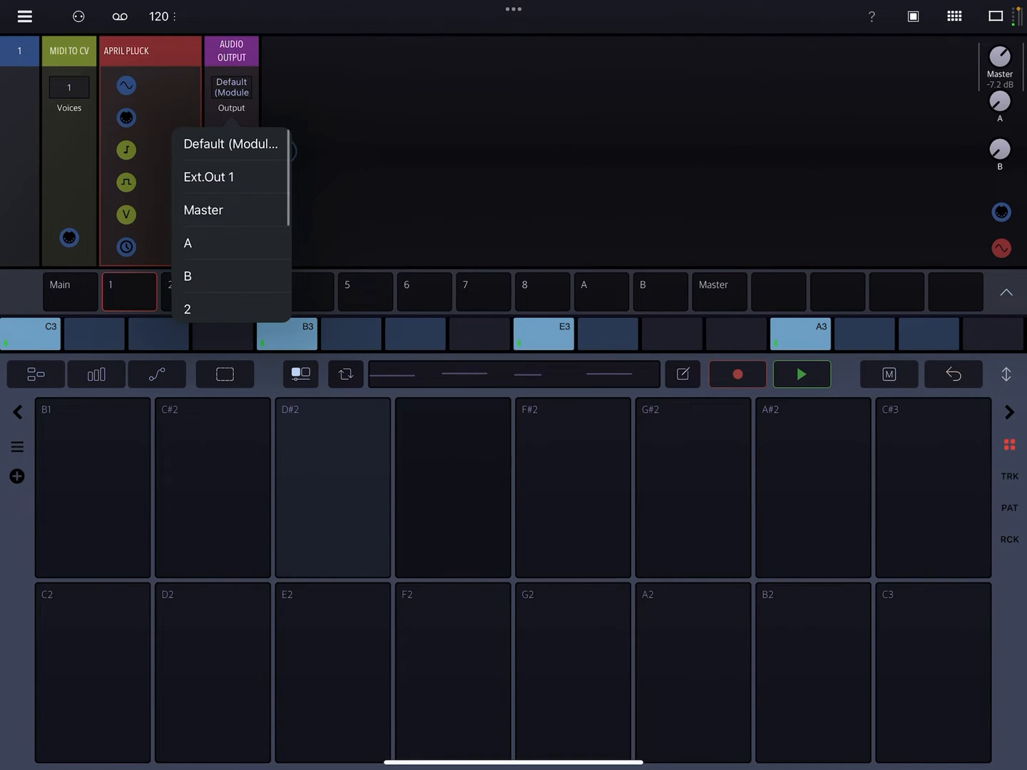
{"action": "left_click", "coordinate": [187, 309]}
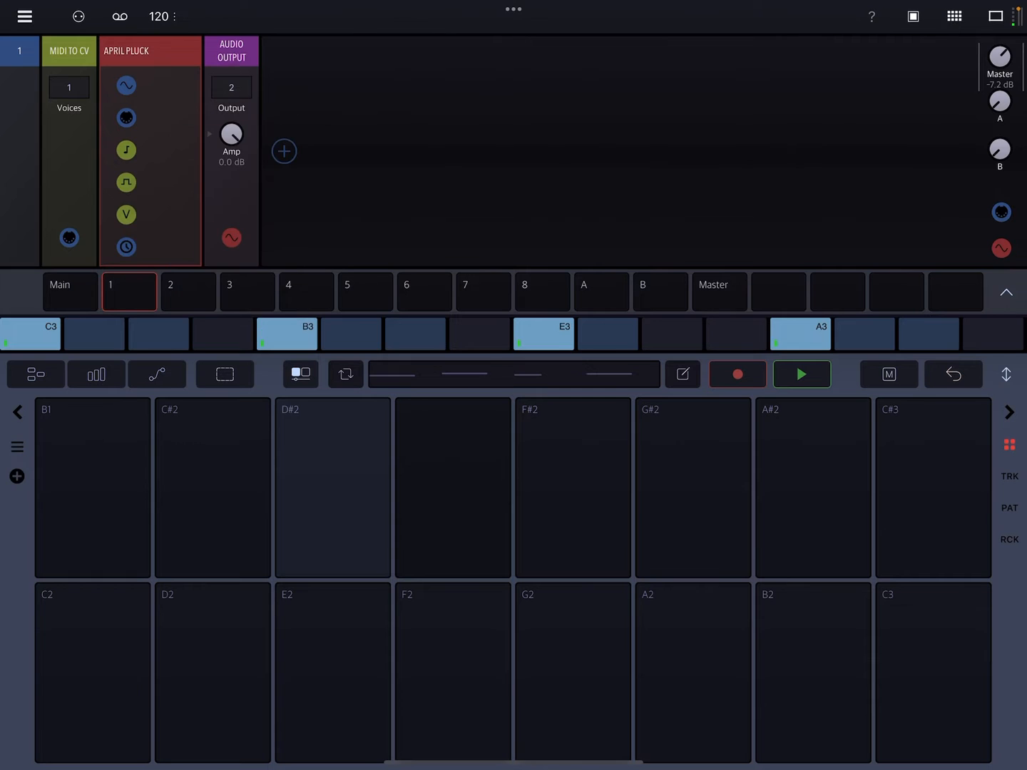
{"action": "left_click", "coordinate": [187, 292]}
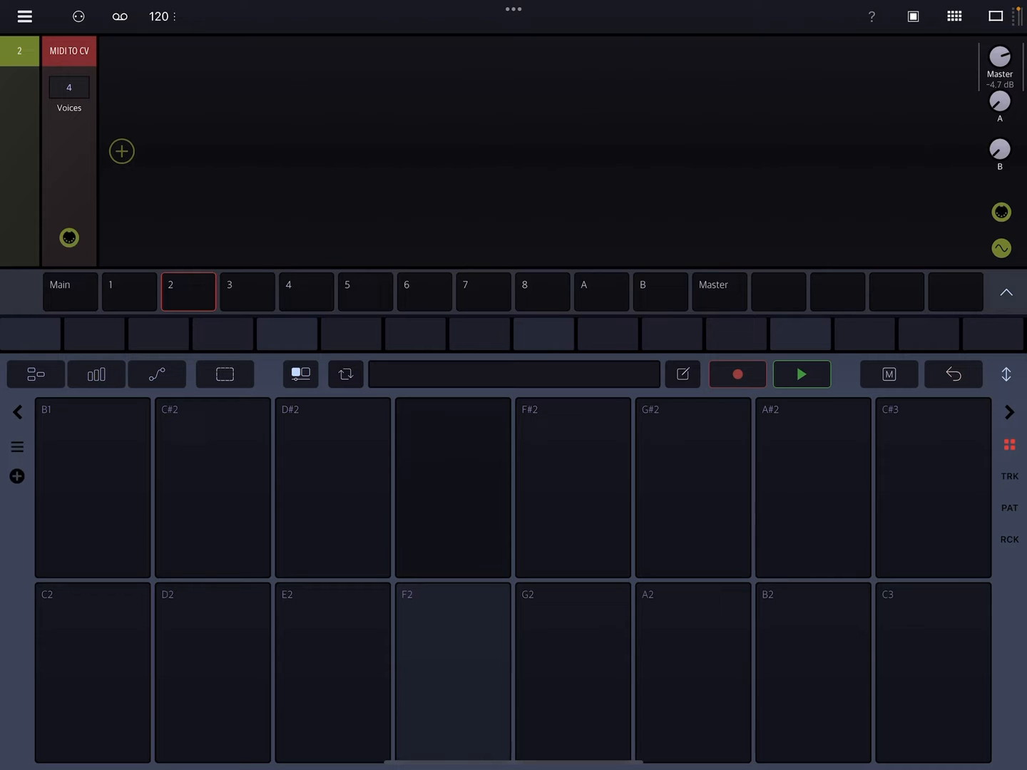
- Search 'Punc' on track 2 and load the Sample Rack Punch-in FX preset
{"action": "left_click", "coordinate": [122, 152]}
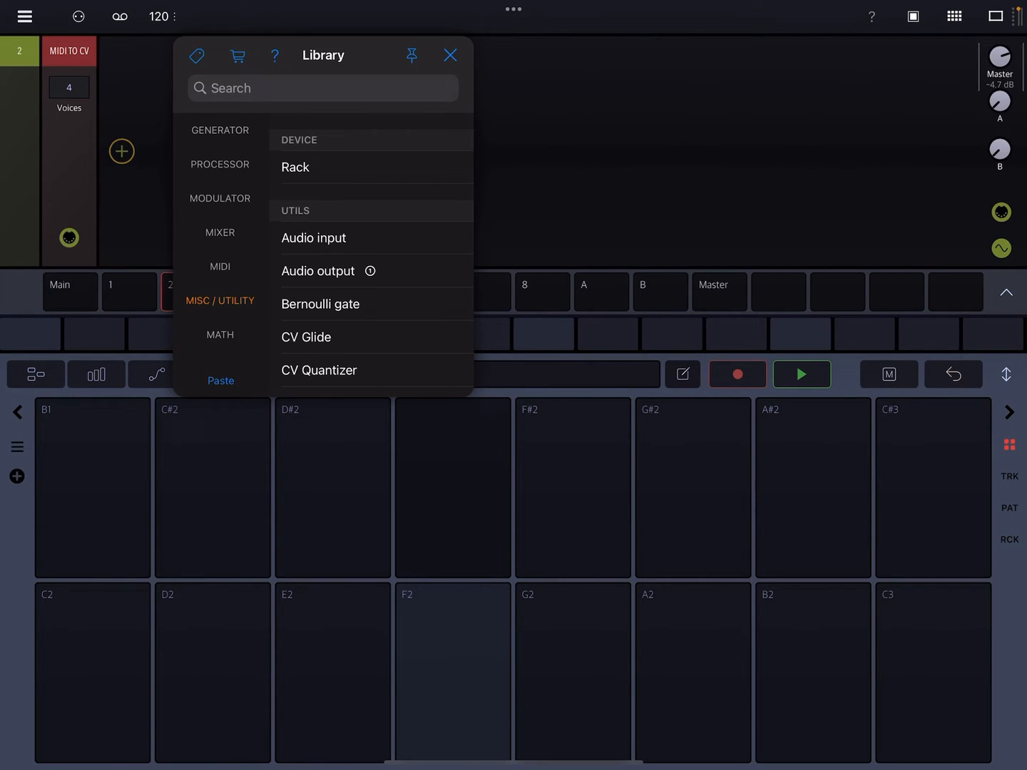
{"action": "type", "text": "Punch-in FX"}
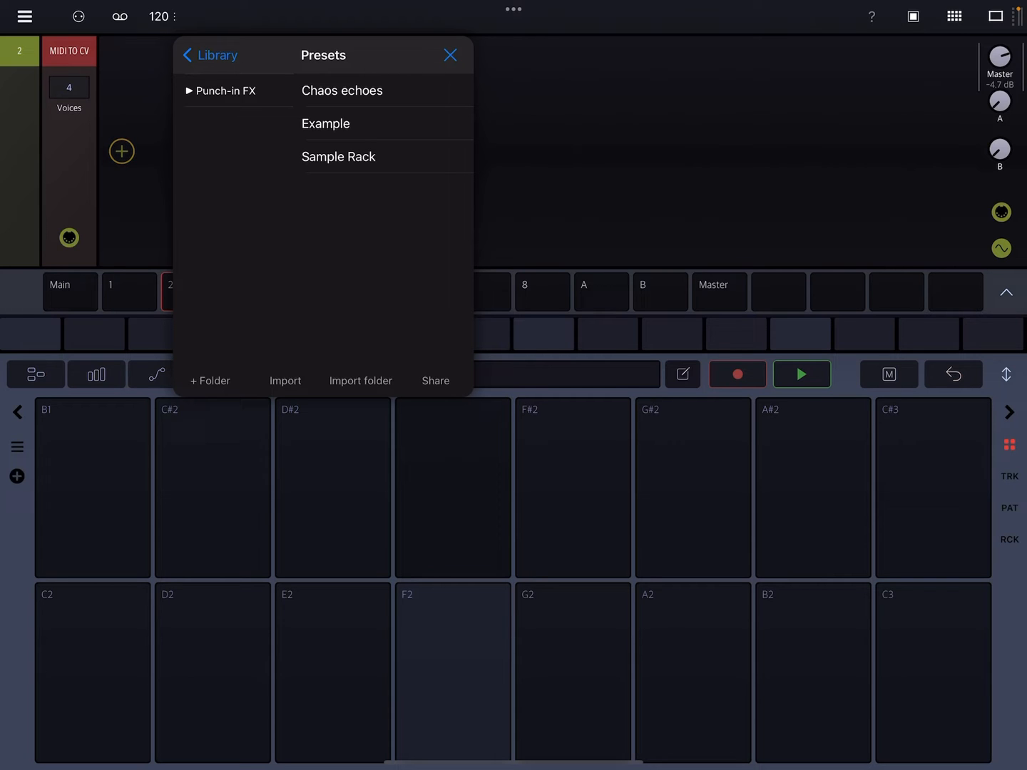
{"action": "left_click", "coordinate": [338, 156]}
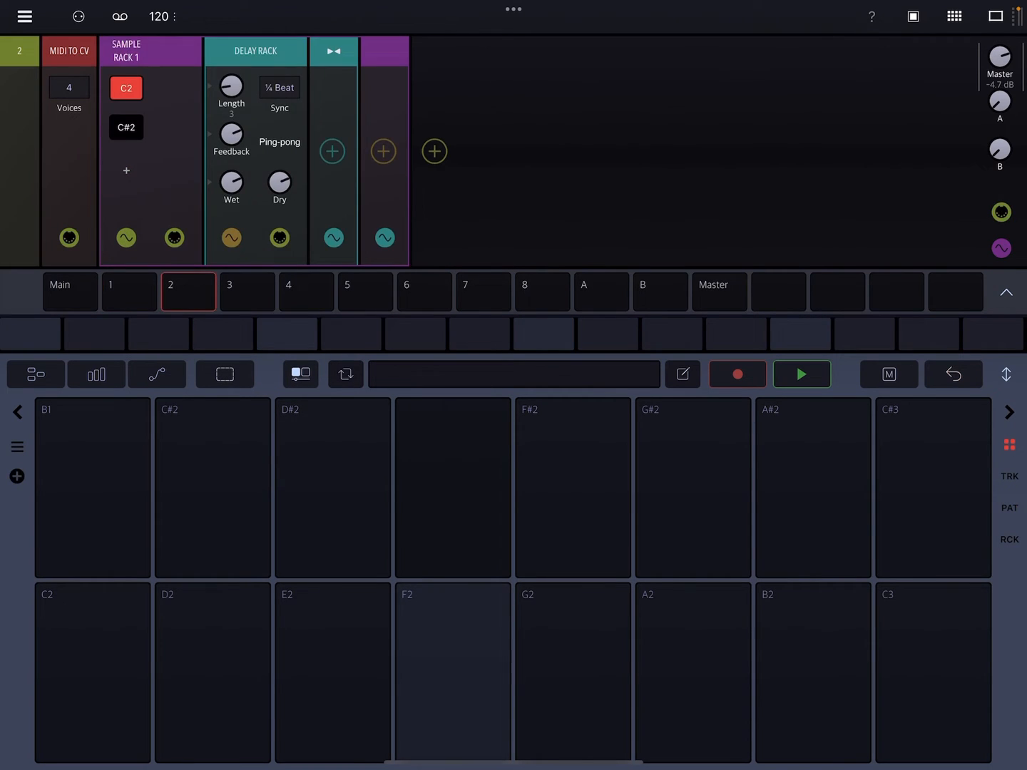
- Switch between tracks 1 and 2, then start pattern playback
{"action": "left_click", "coordinate": [129, 292]}
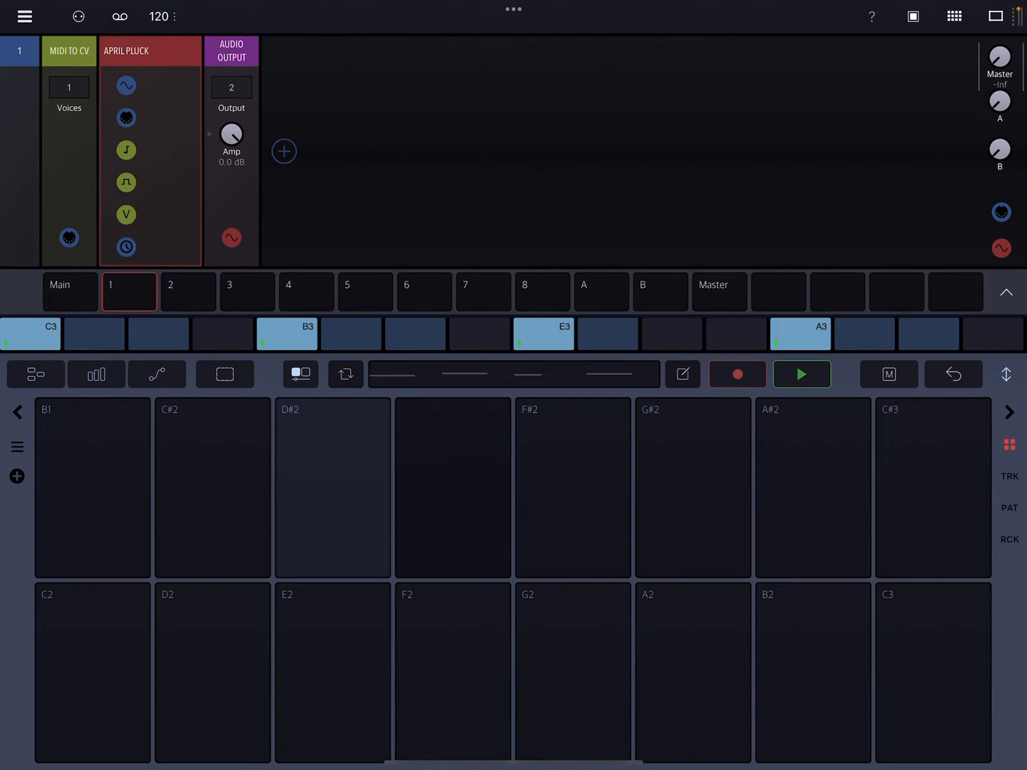
{"action": "left_click", "coordinate": [188, 292]}
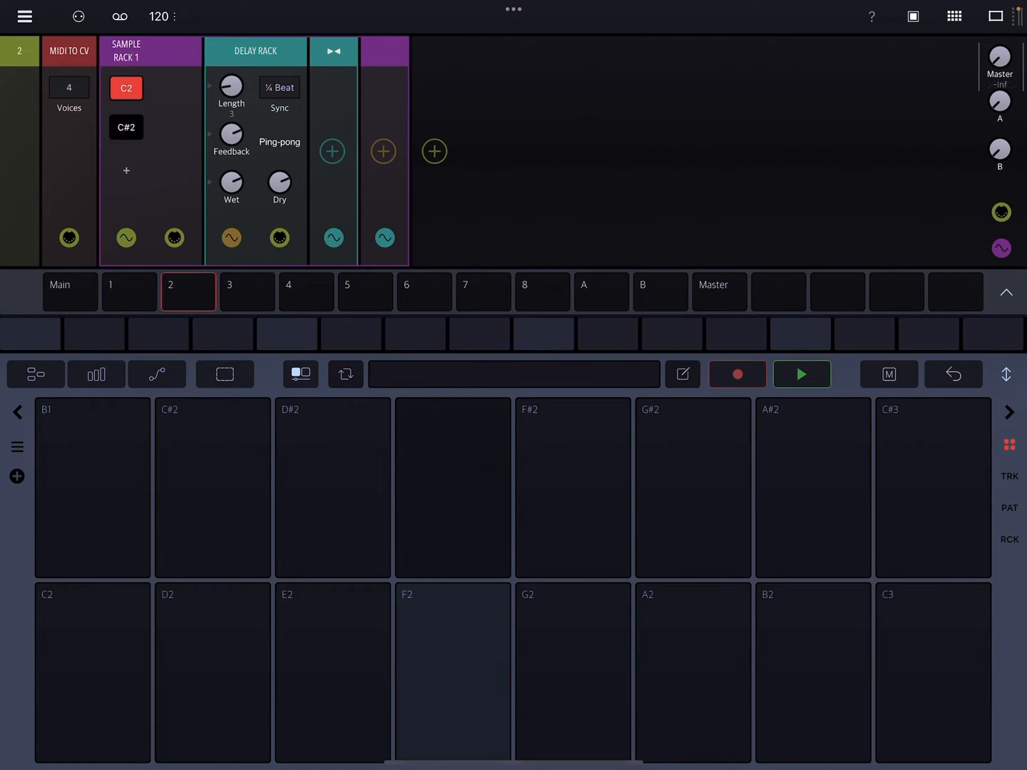
{"action": "left_click", "coordinate": [129, 291]}
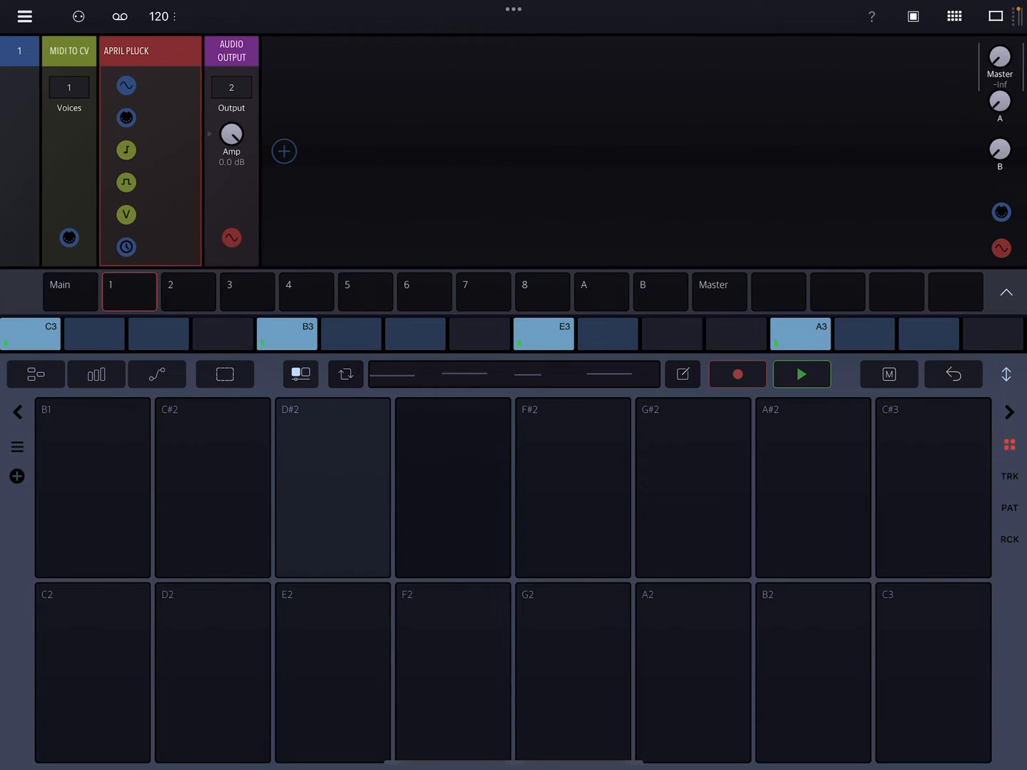
{"action": "left_click", "coordinate": [801, 374]}
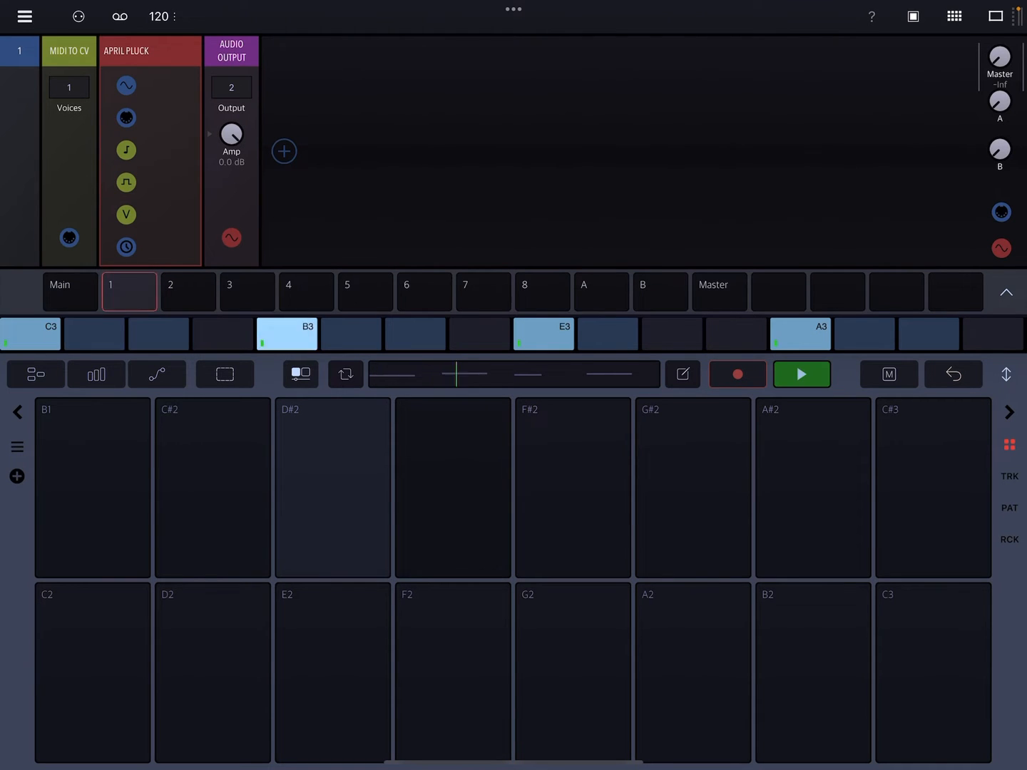
- Check track 2 while playing, toggle playback, and return to track 1
{"action": "left_click", "coordinate": [188, 292]}
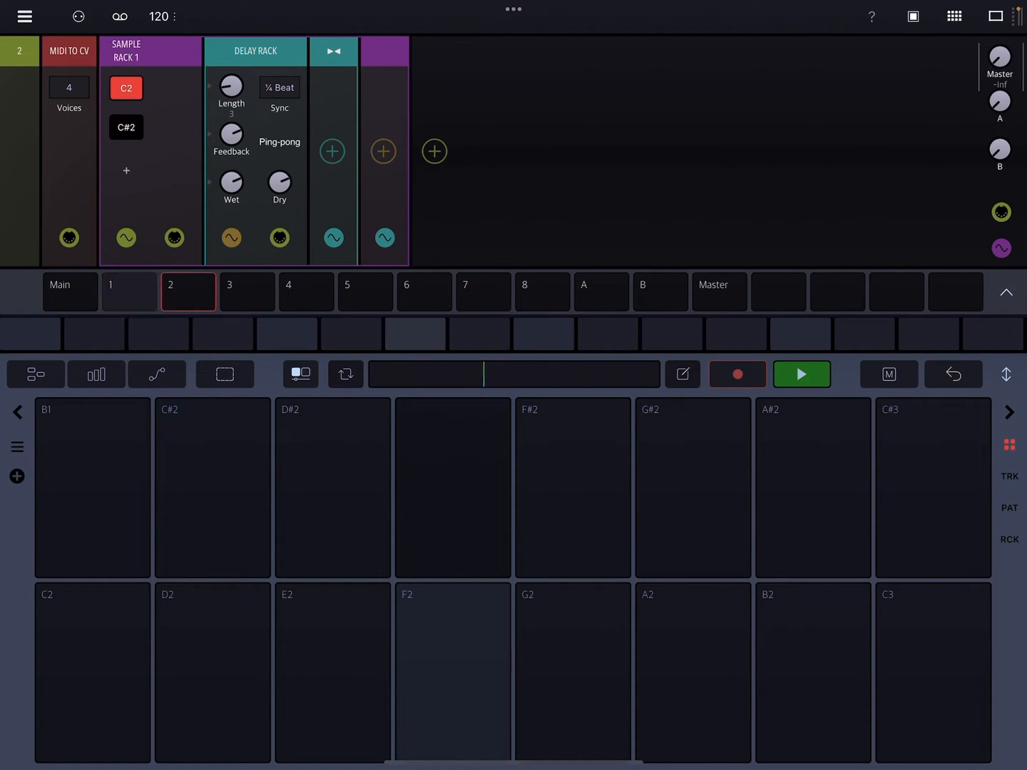
{"action": "left_click", "coordinate": [801, 374]}
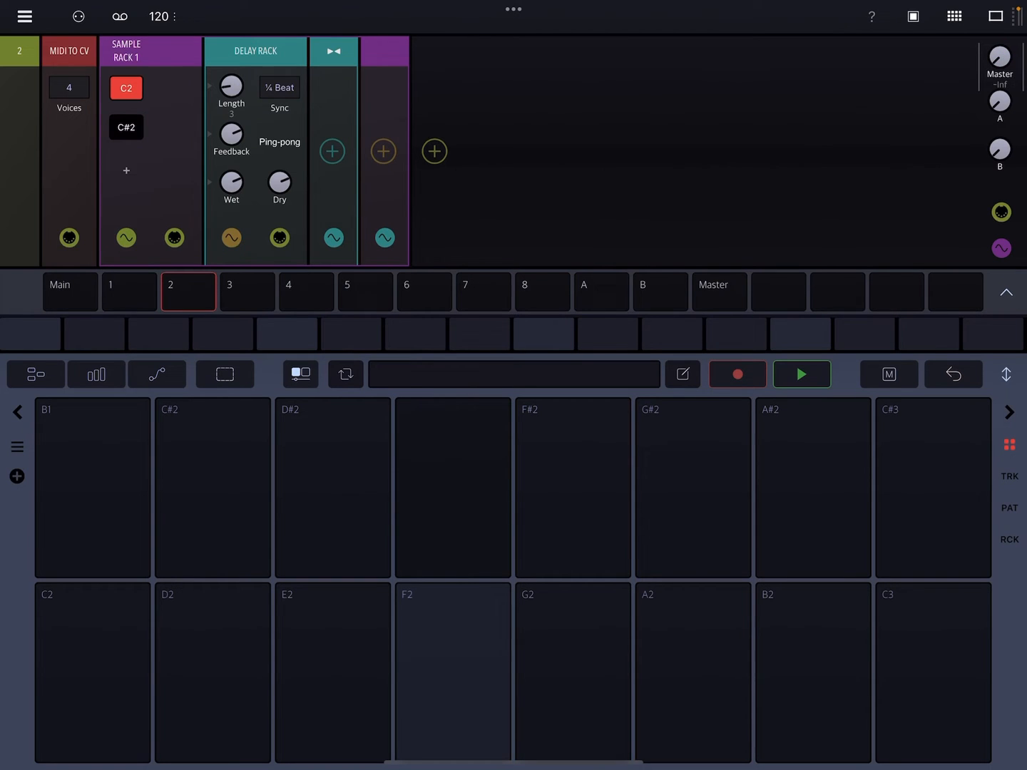
{"action": "left_click", "coordinate": [130, 292]}
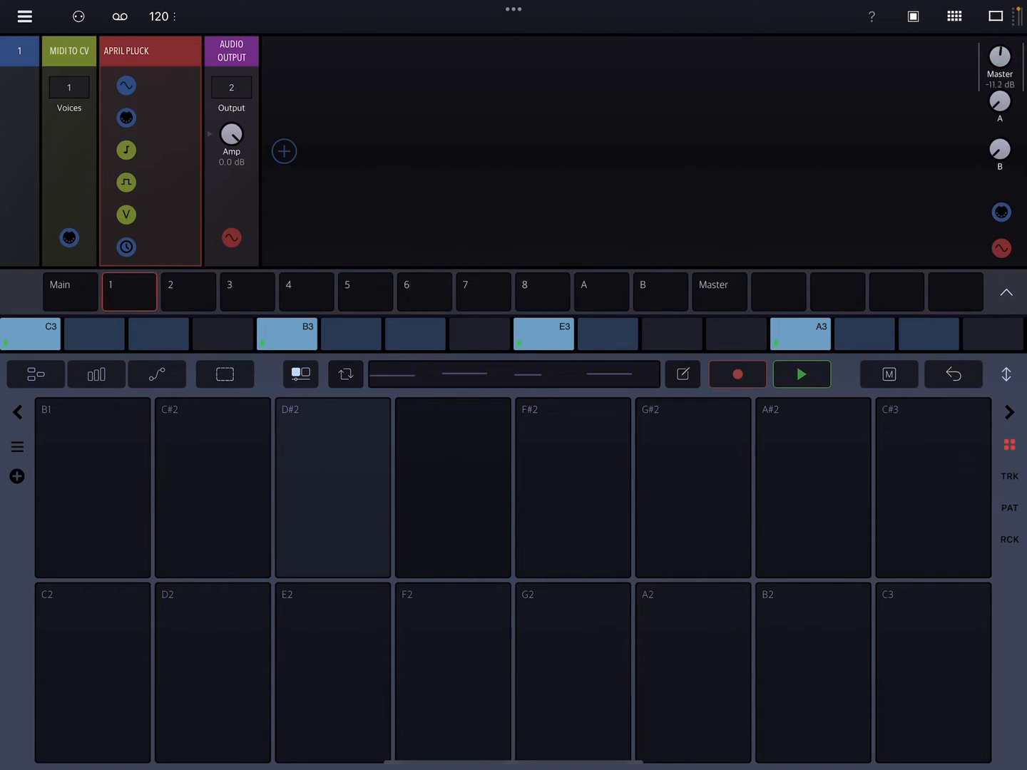
{"action": "left_click", "coordinate": [231, 51]}
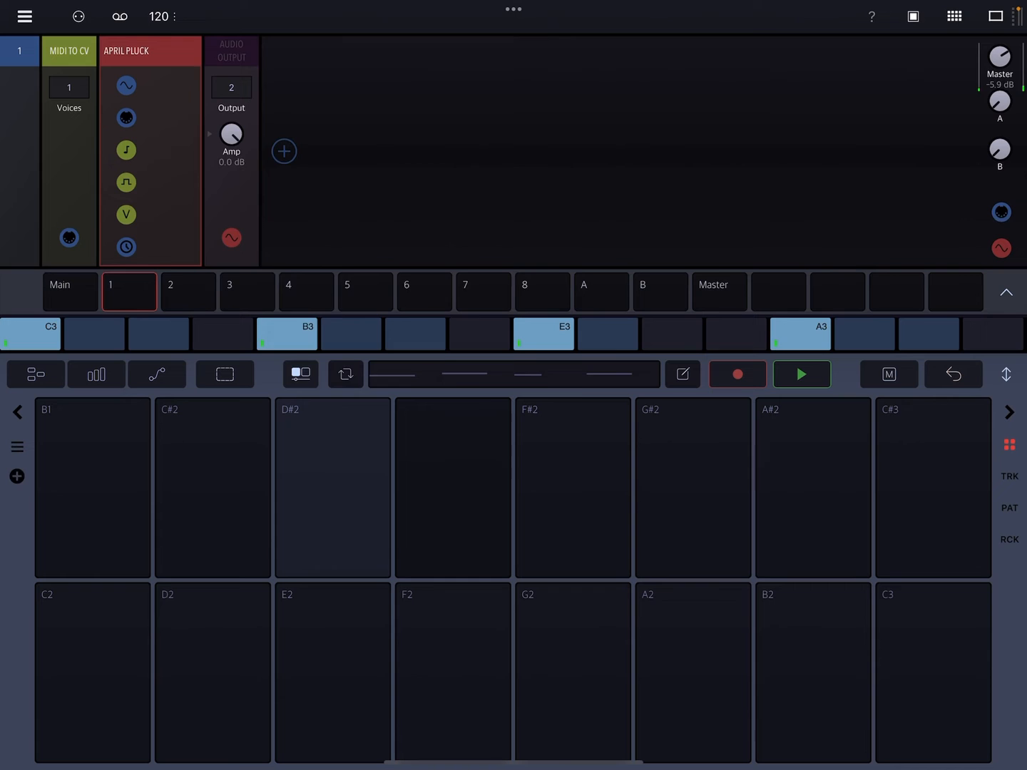
{"action": "left_click", "coordinate": [283, 151]}
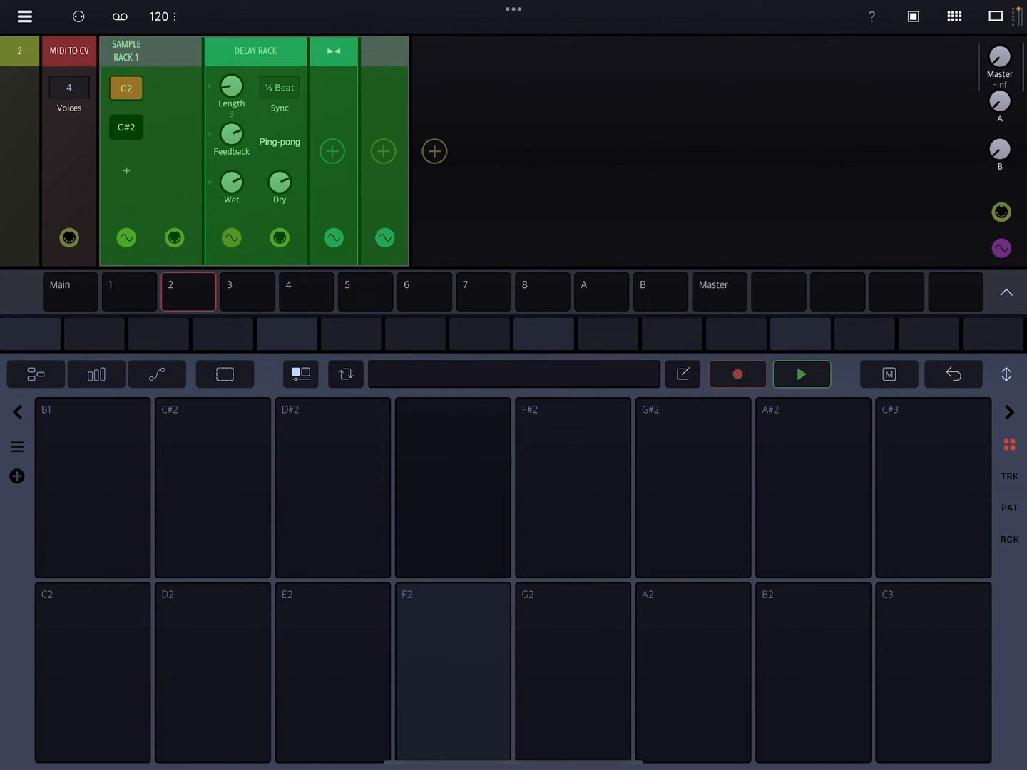
{"action": "left_click", "coordinate": [129, 292]}
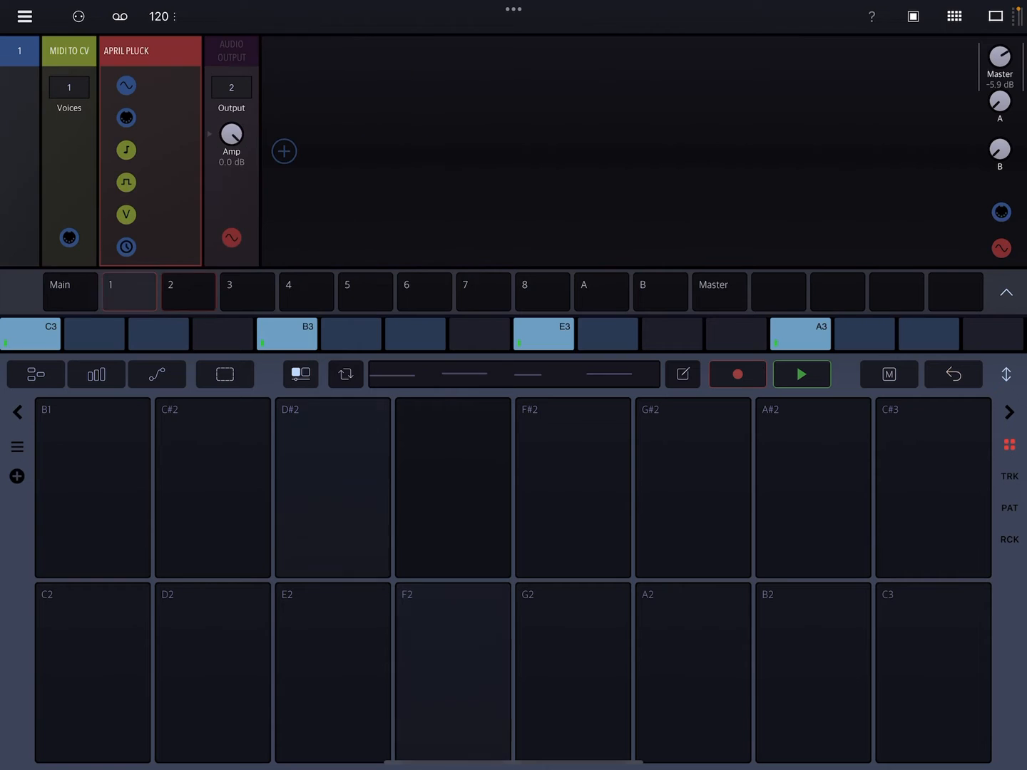
{"action": "left_click", "coordinate": [283, 151]}
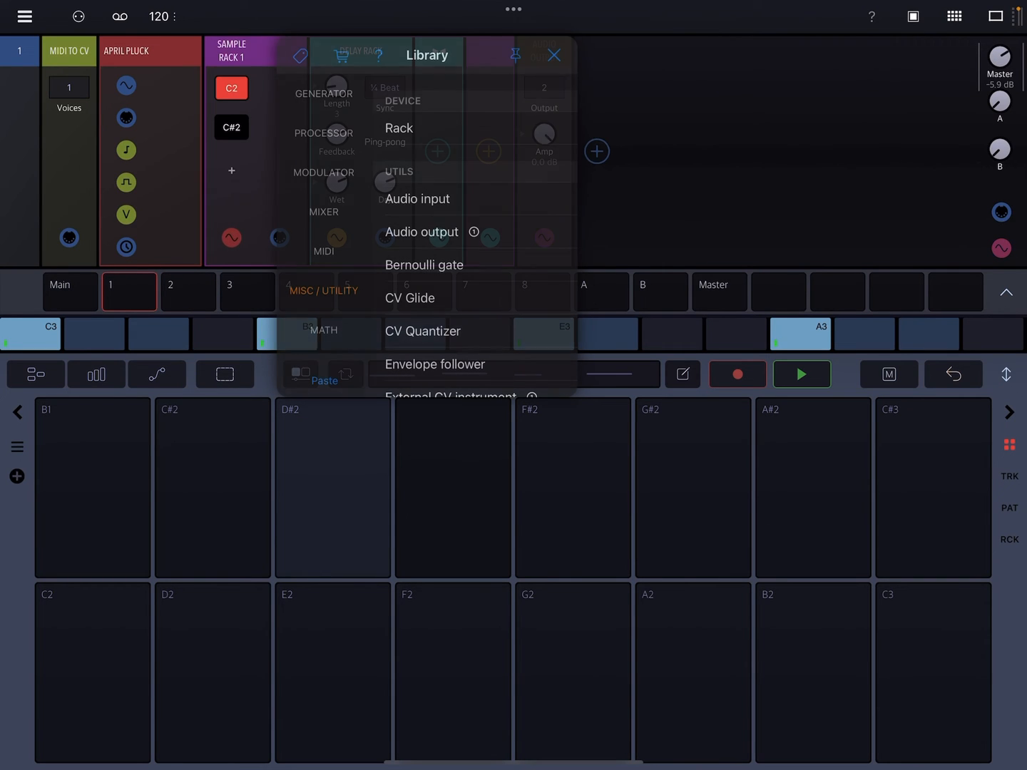
{"action": "left_click", "coordinate": [556, 54]}
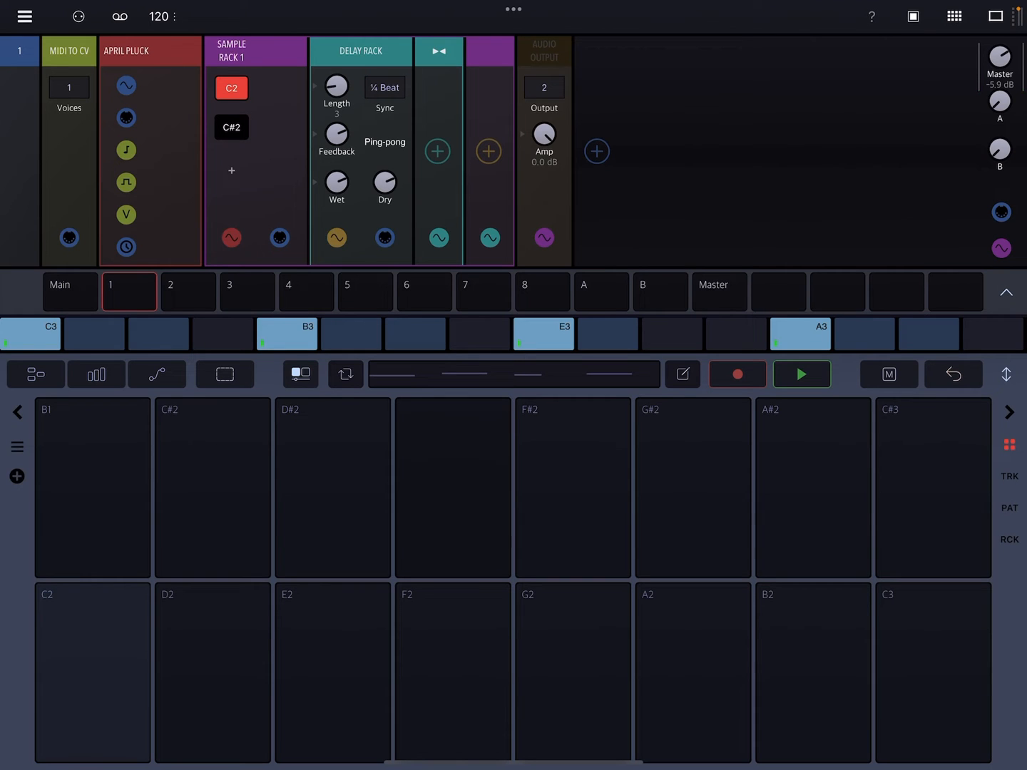
{"action": "left_click", "coordinate": [801, 374]}
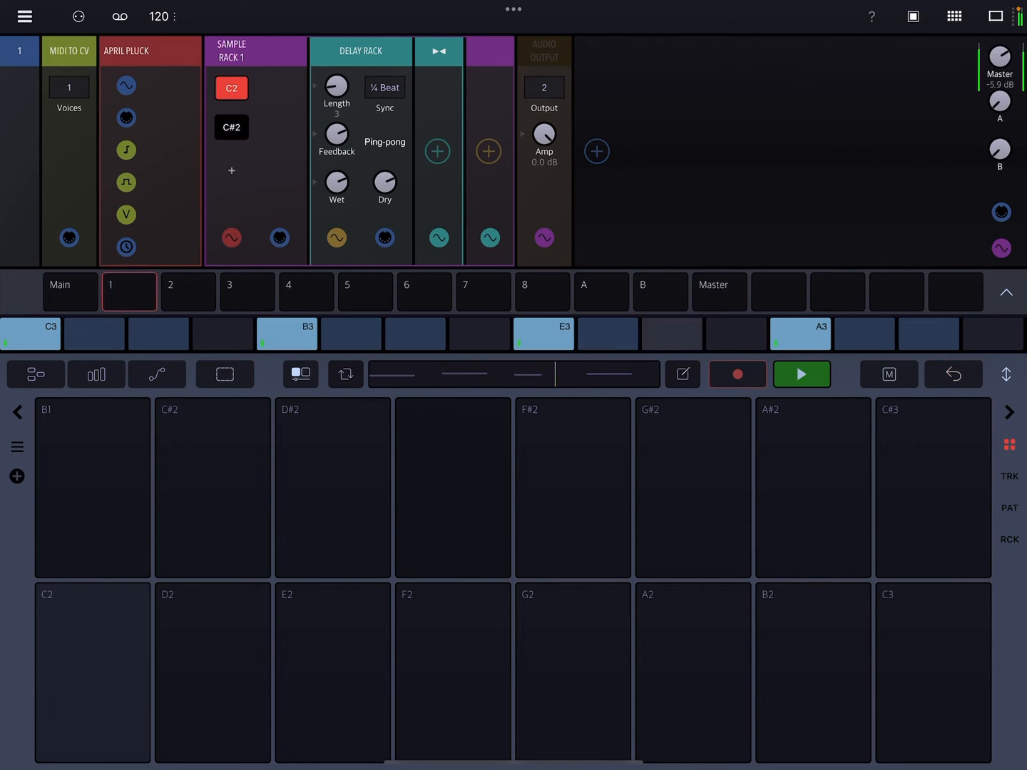
{"action": "left_click", "coordinate": [801, 374]}
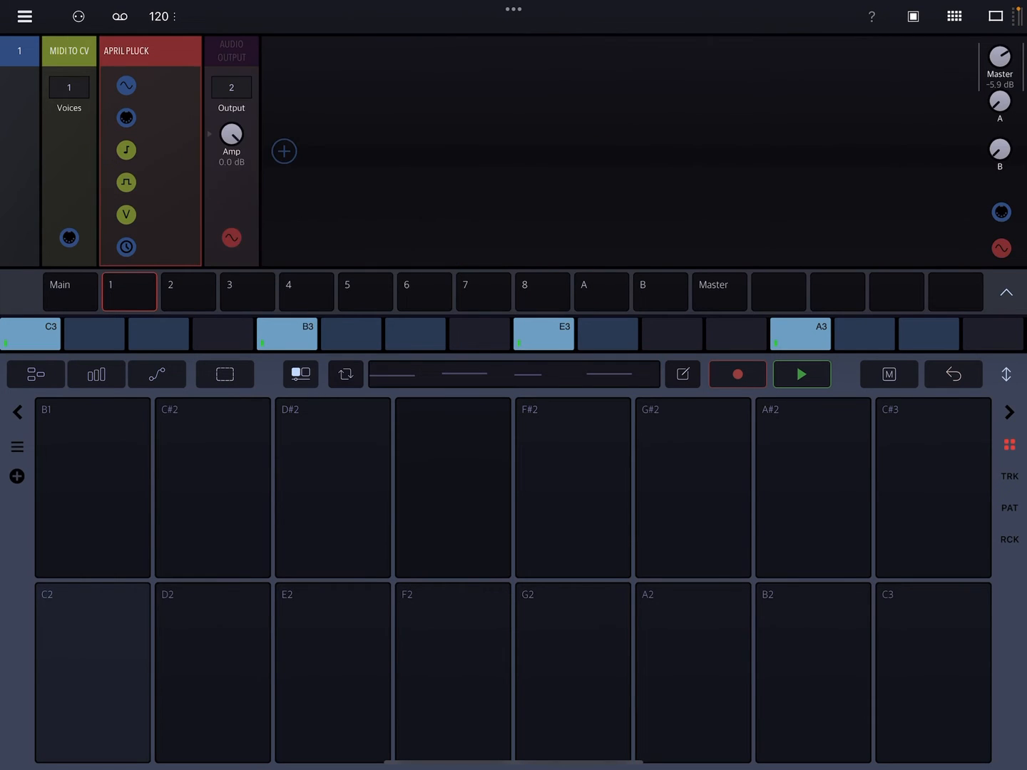
- Play track 2 and show its C#2 pad chain of LFO, filter, delay and limiter
{"action": "left_click", "coordinate": [230, 50]}
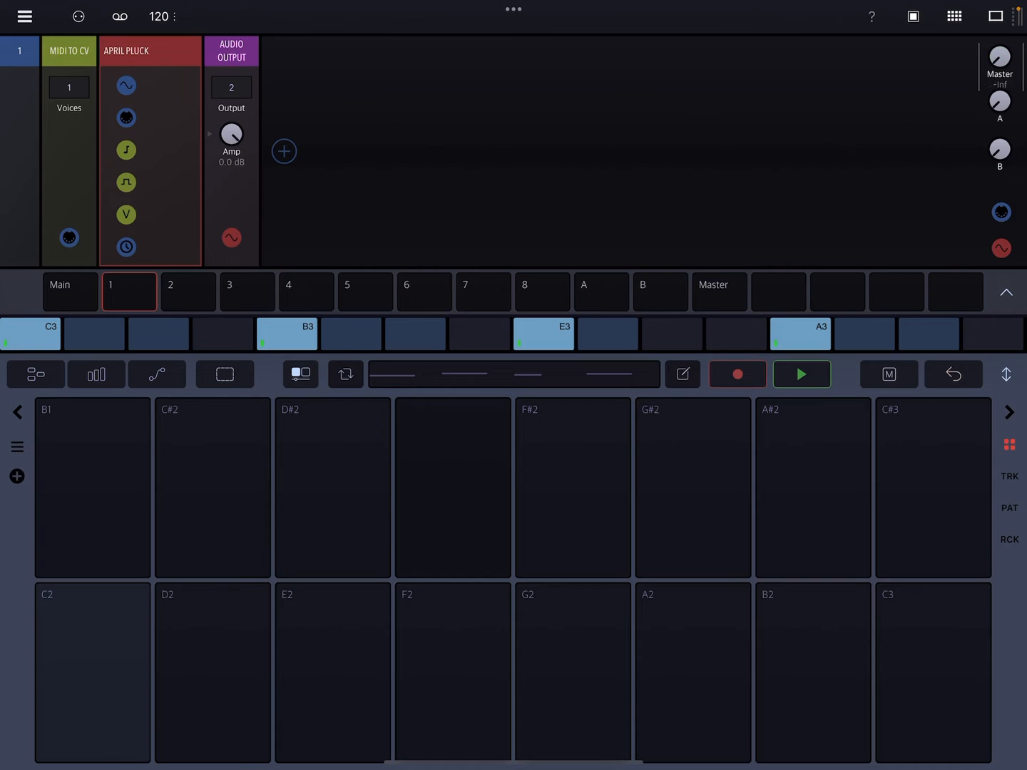
{"action": "left_click", "coordinate": [188, 292]}
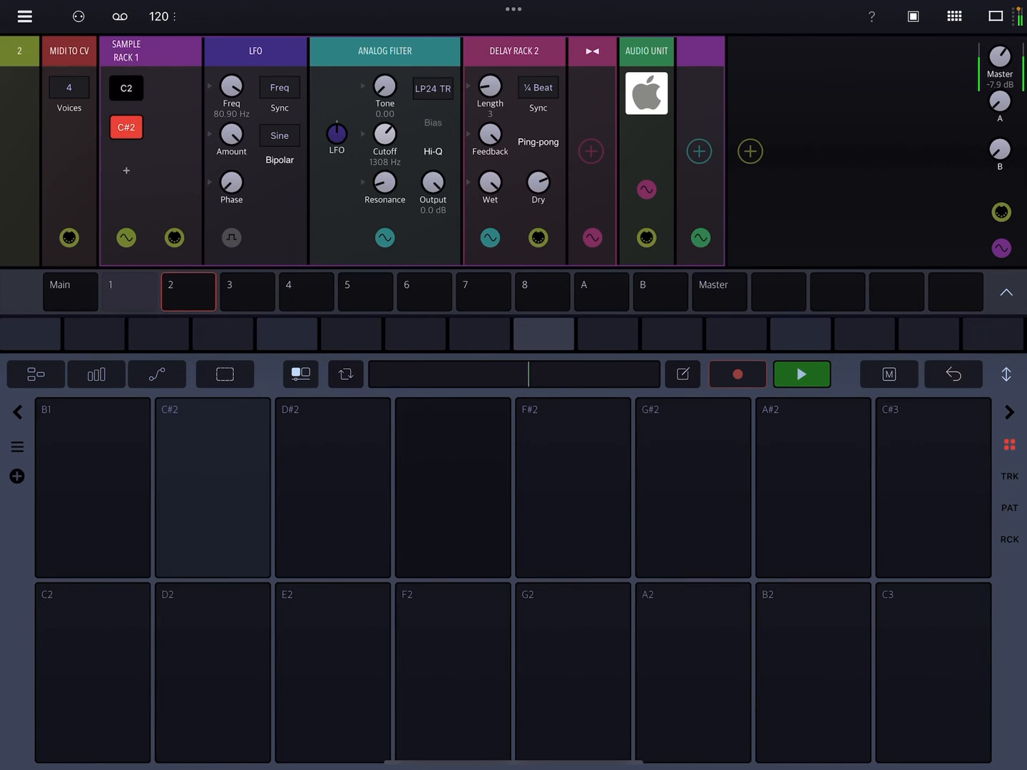
- Set track 2's LFO rate to 2.33 Hz and the filter tone to 0.28
{"action": "left_click", "coordinate": [719, 292]}
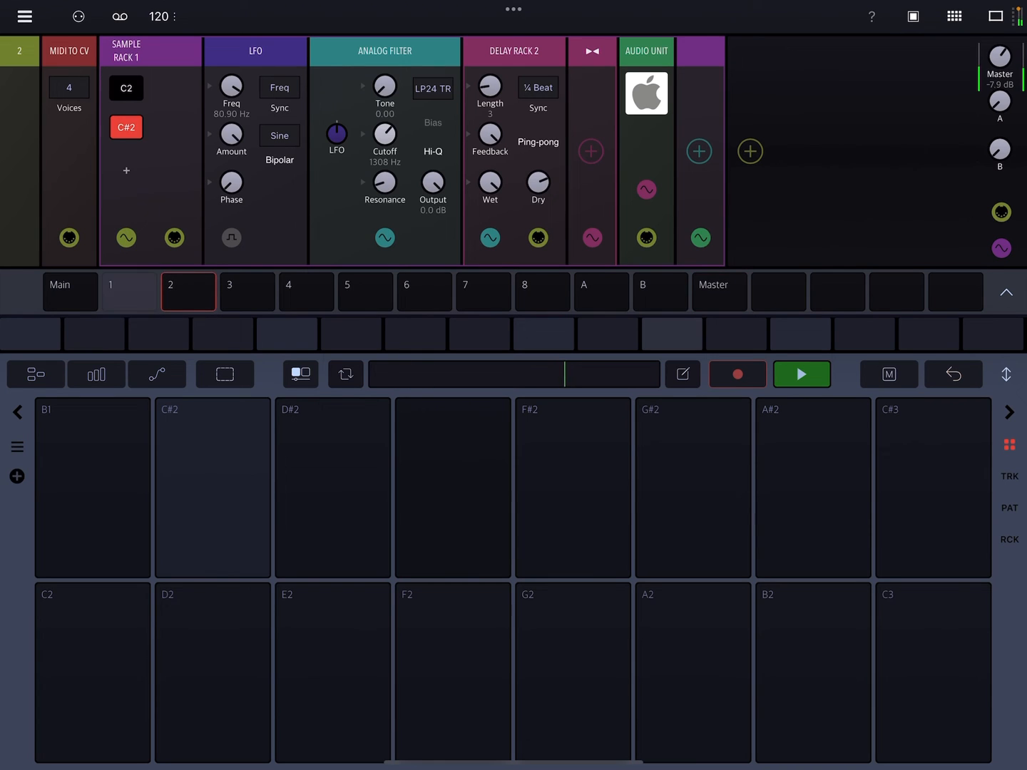
{"action": "left_click", "coordinate": [212, 487]}
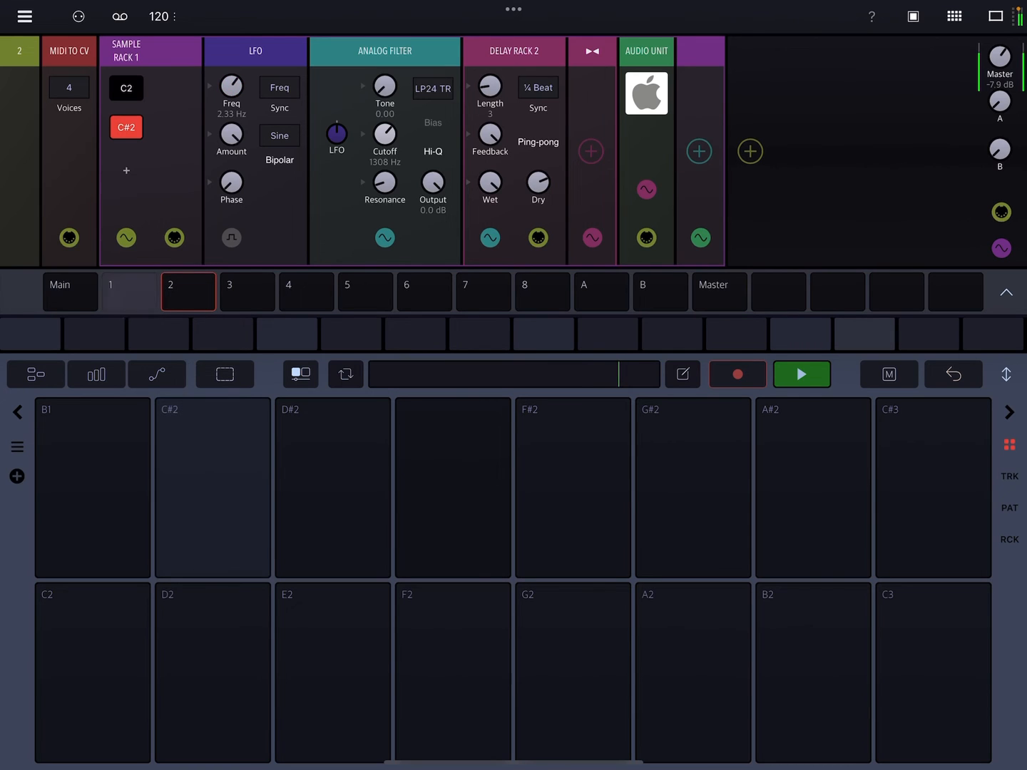
{"action": "left_click", "coordinate": [211, 488]}
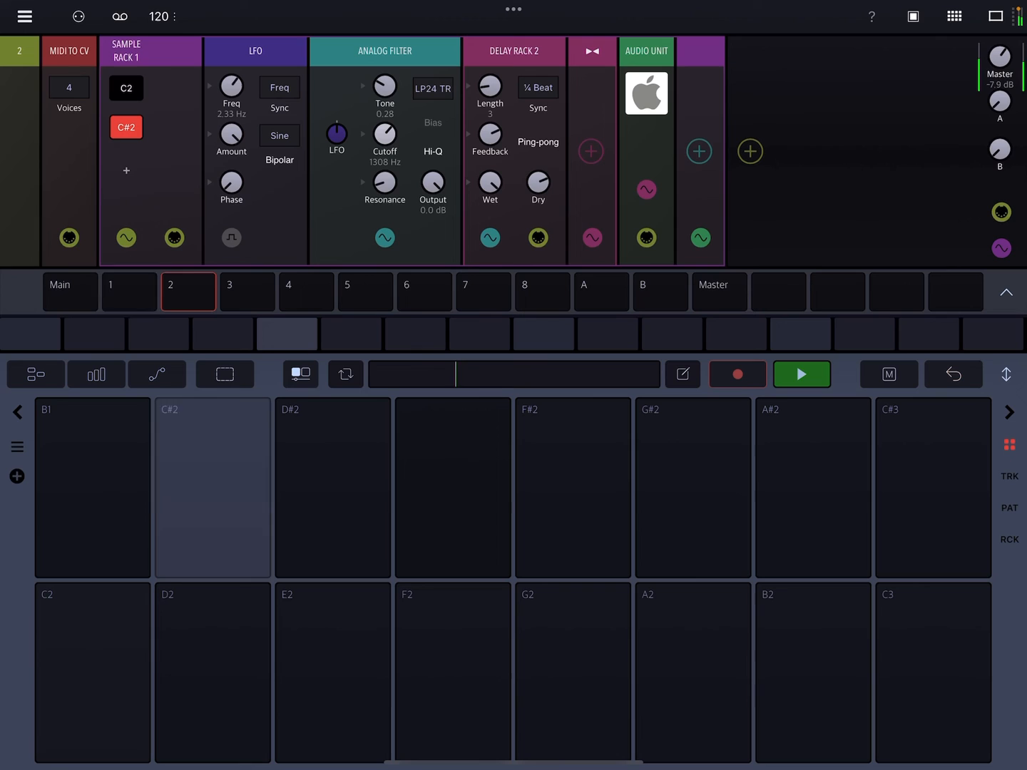
- Stop playback and return to track 1's pluck chain
{"action": "left_click", "coordinate": [212, 488]}
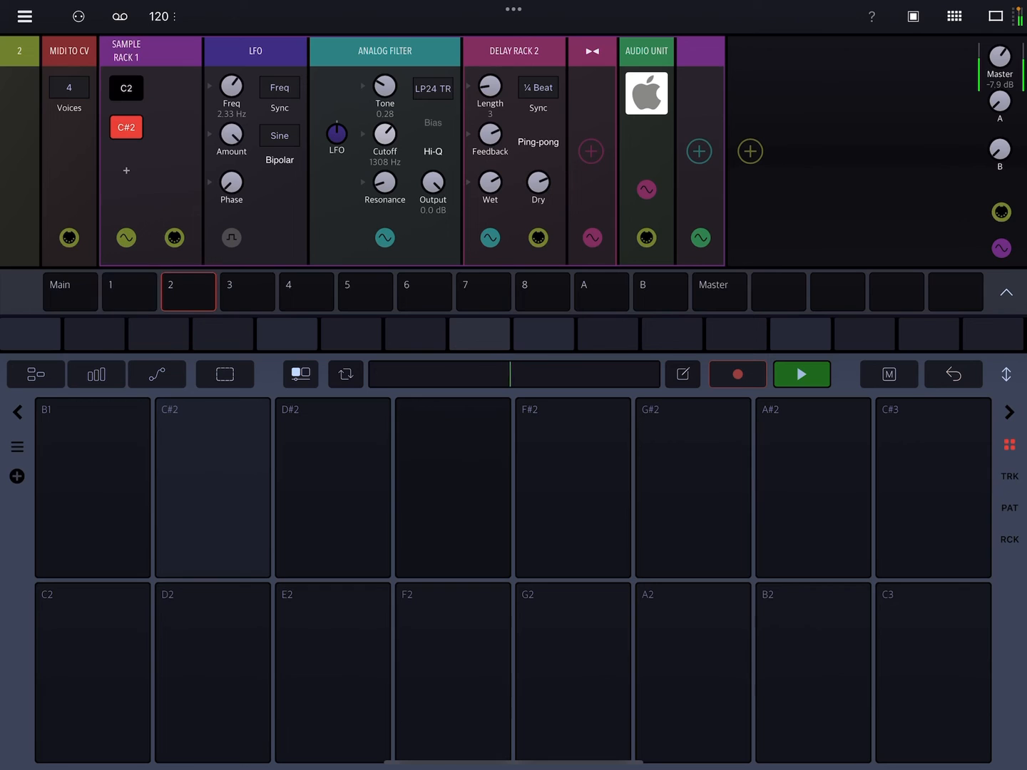
{"action": "left_click", "coordinate": [212, 487]}
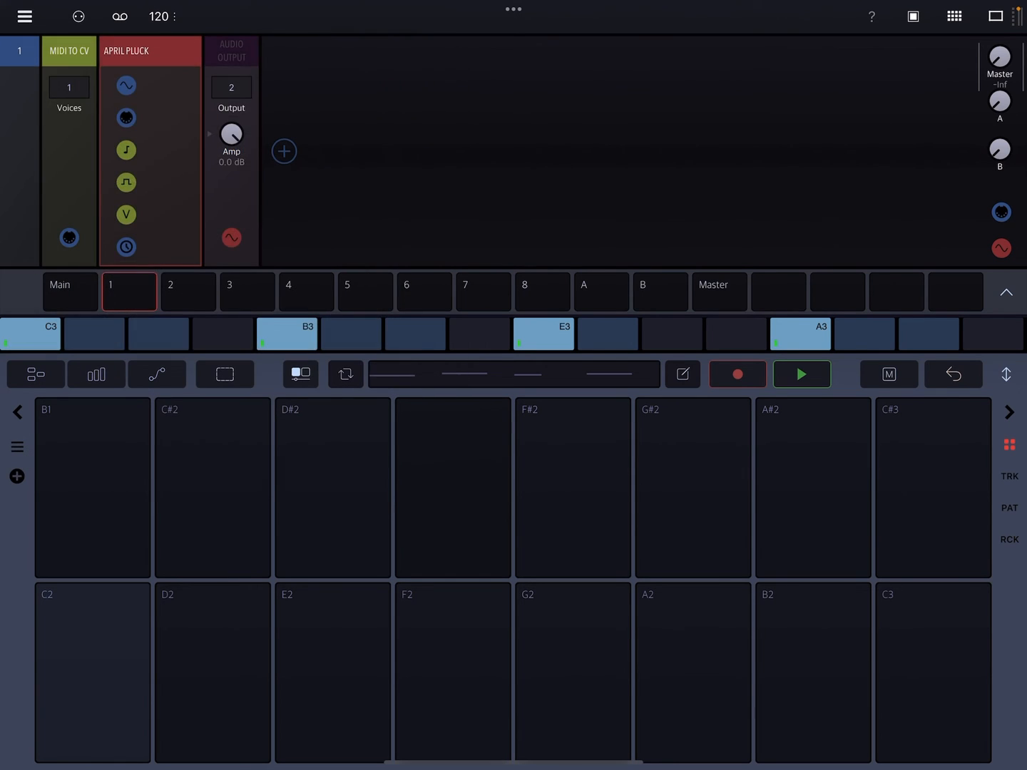
- Switch to track 2 and show the C2 pad's ping-pong Delay Rack chain
{"action": "left_click", "coordinate": [283, 150]}
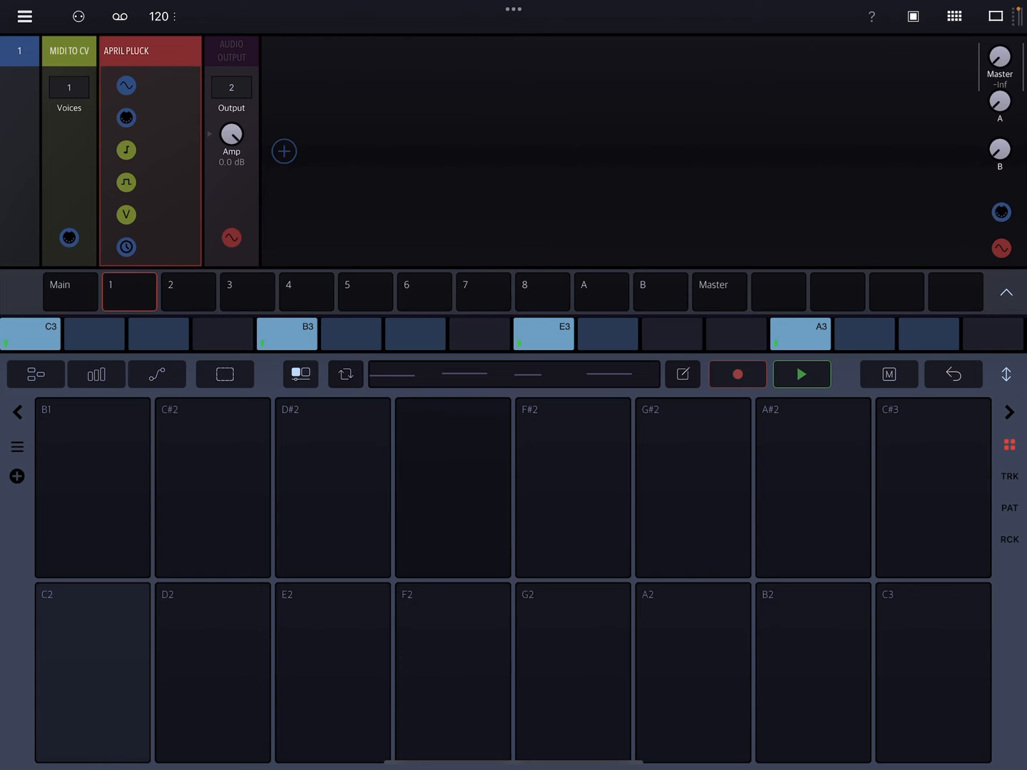
{"action": "left_click", "coordinate": [230, 51]}
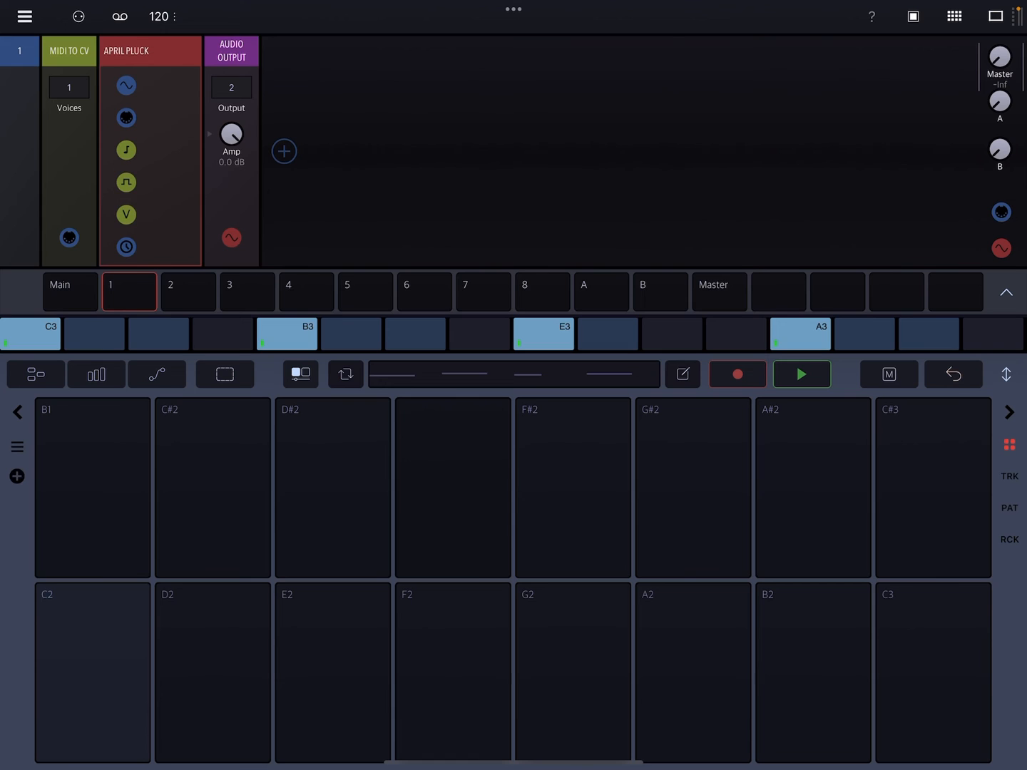
{"action": "left_click", "coordinate": [188, 292]}
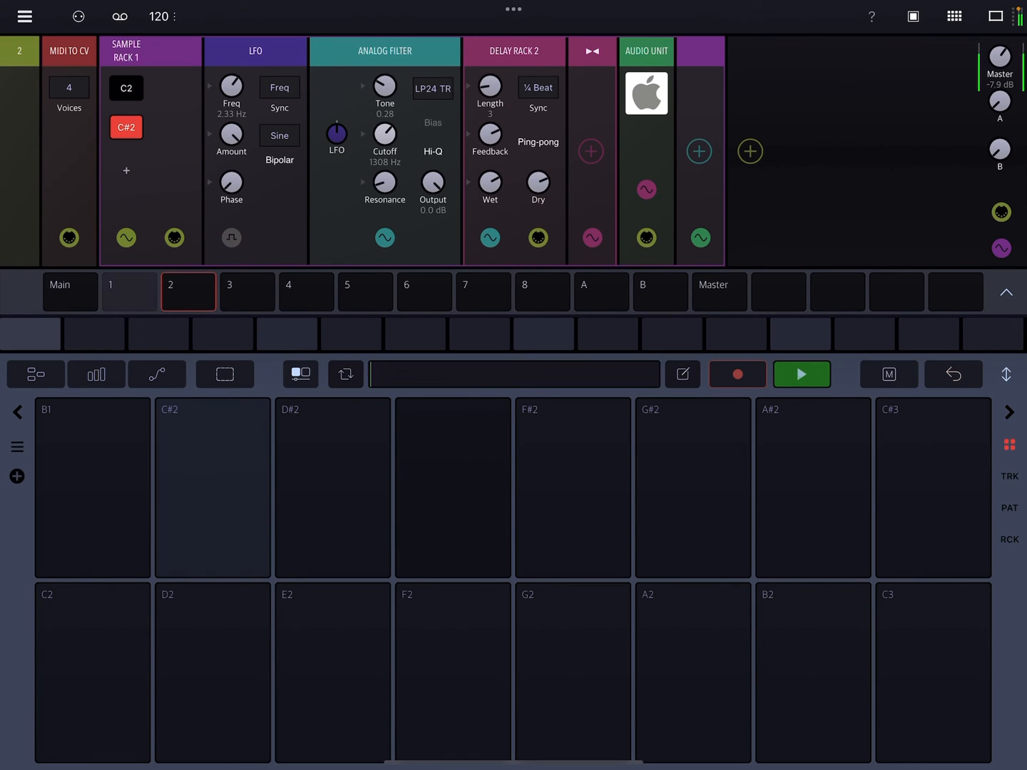
{"action": "left_click", "coordinate": [212, 488]}
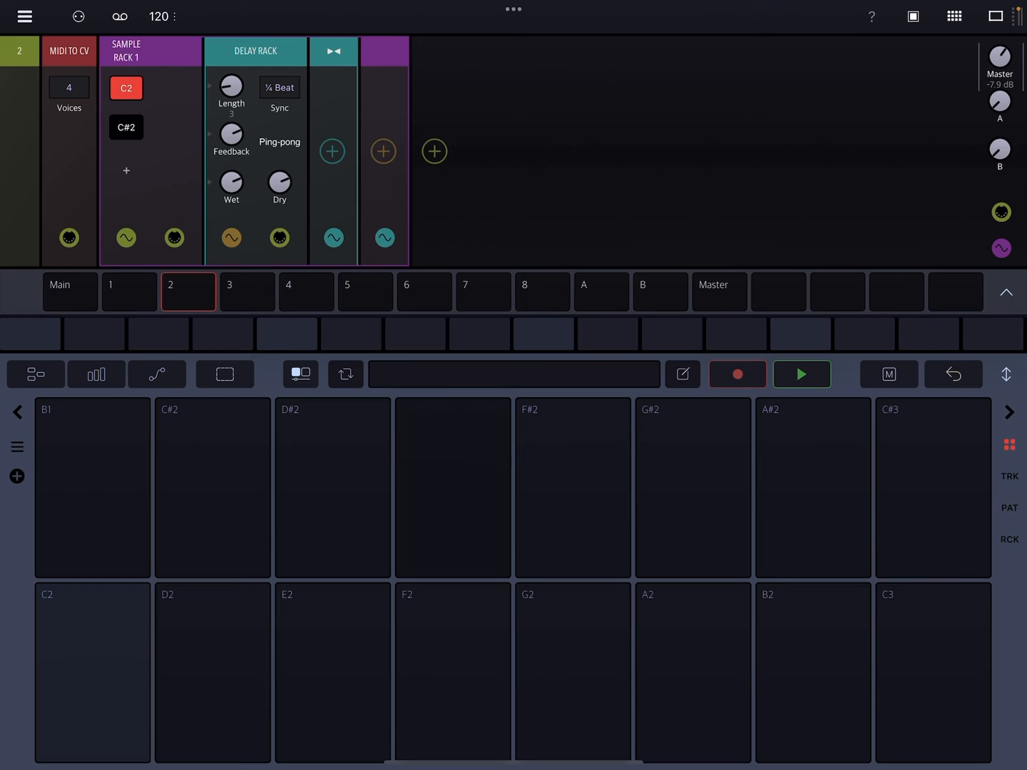
- Program C#2 on step 5 and C2 on step 9, then play the pattern
{"action": "left_click", "coordinate": [287, 334]}
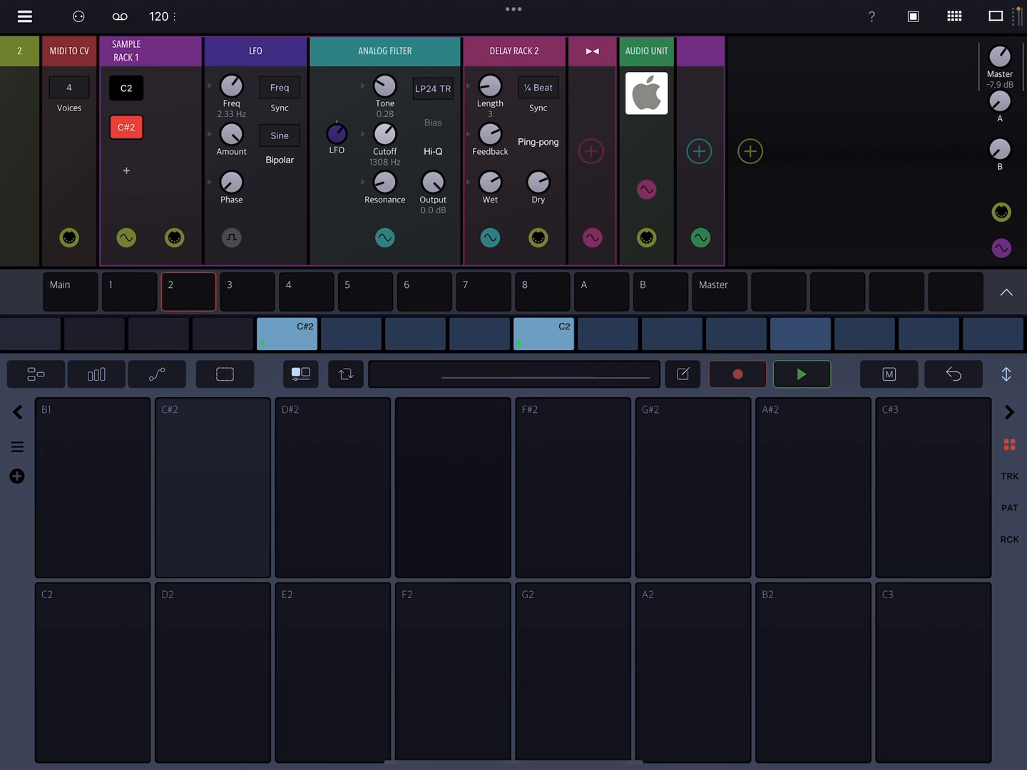
{"action": "left_click", "coordinate": [802, 374]}
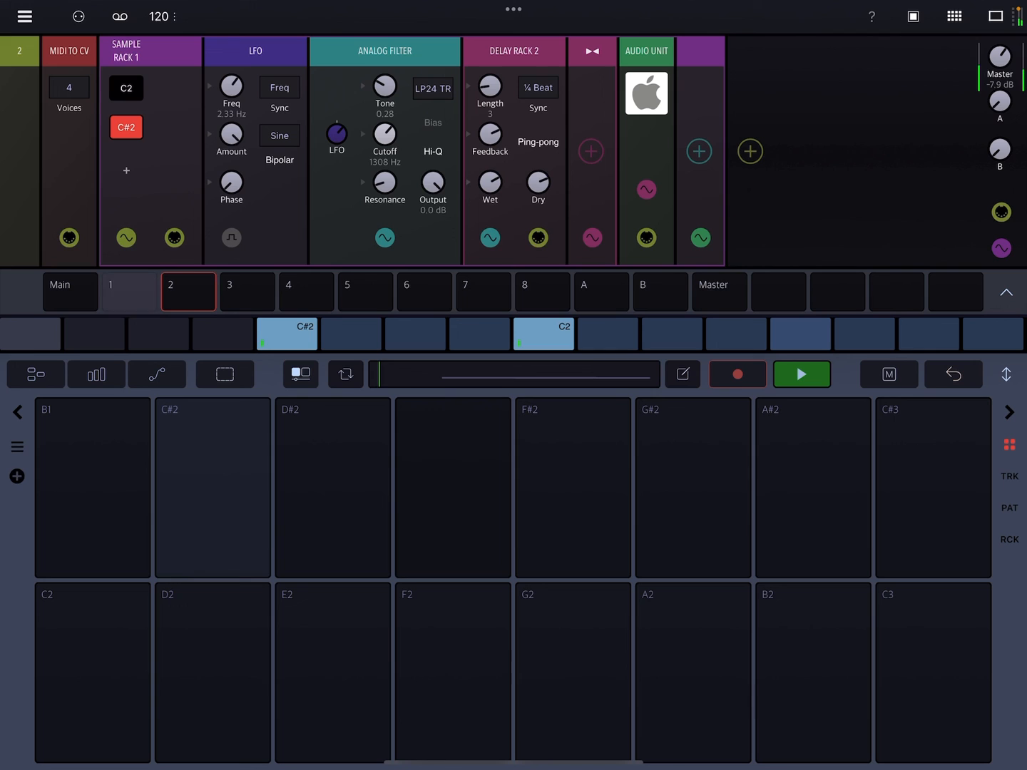